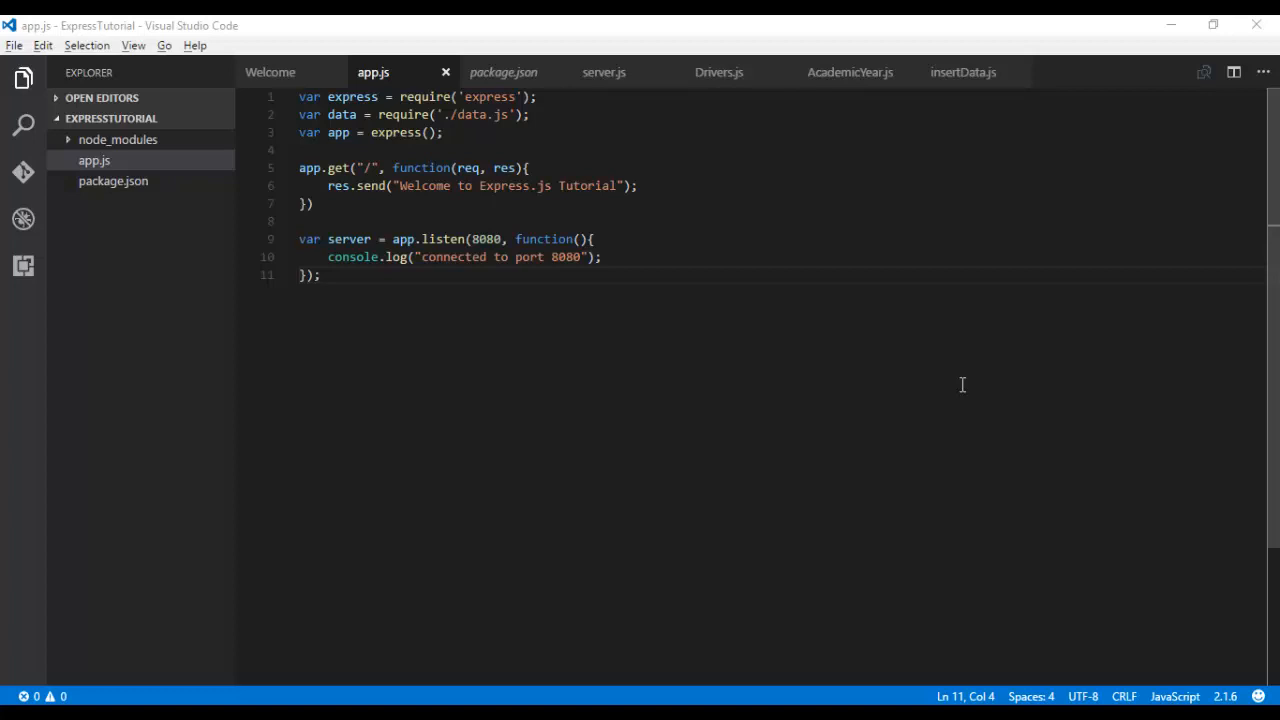
pyautogui.moveTo(684, 152)
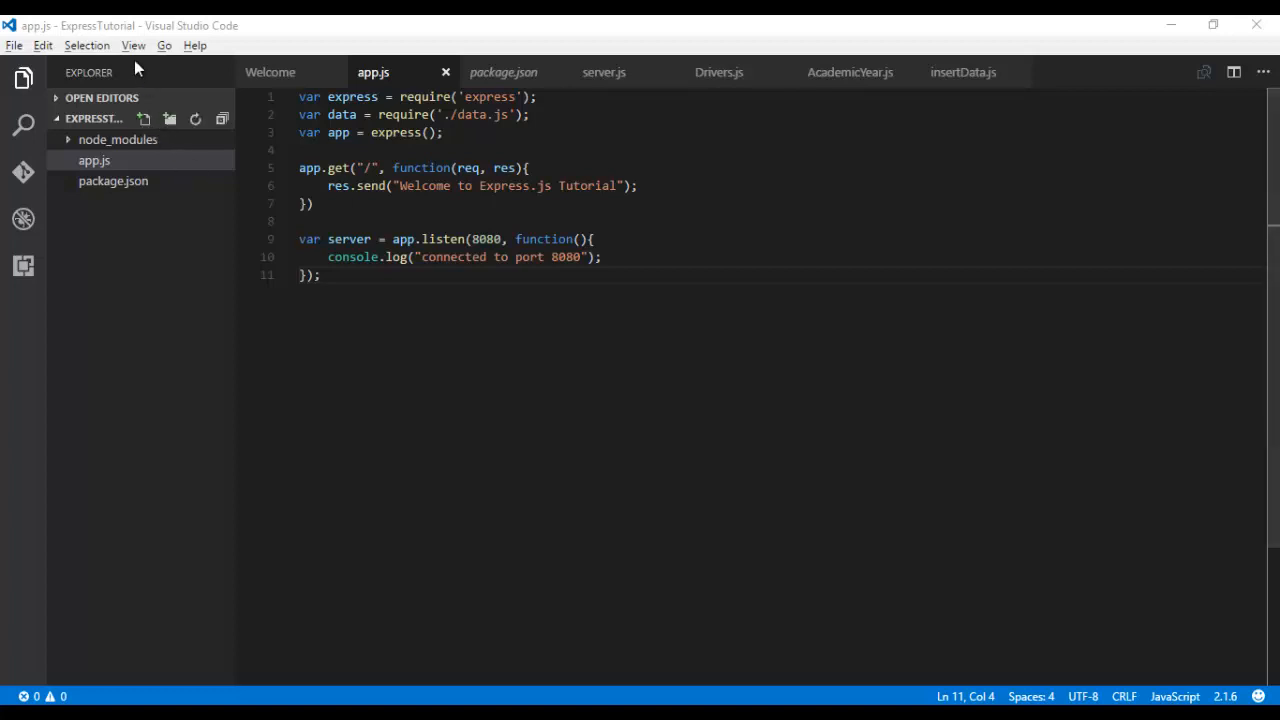
# Run npm install mysql --save in the integrated terminal to add mysql as a dependency
pyautogui.click(132, 44)
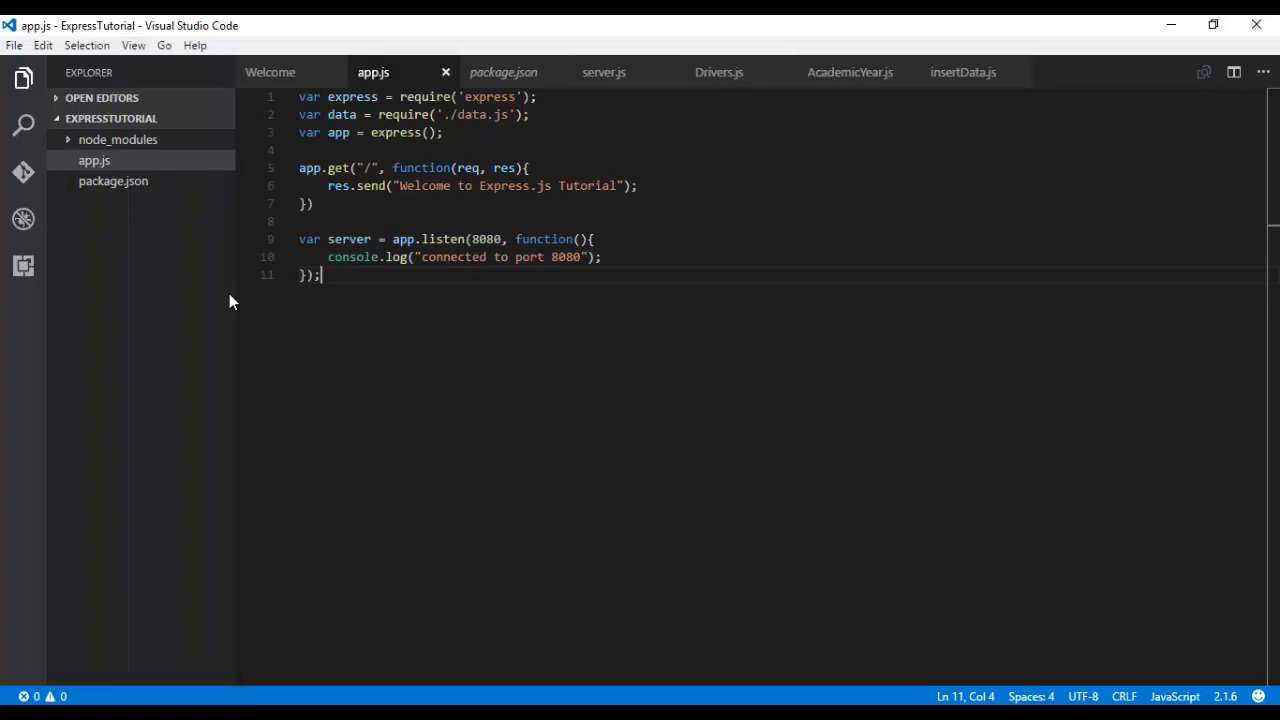
pyautogui.press('ctrl+`')
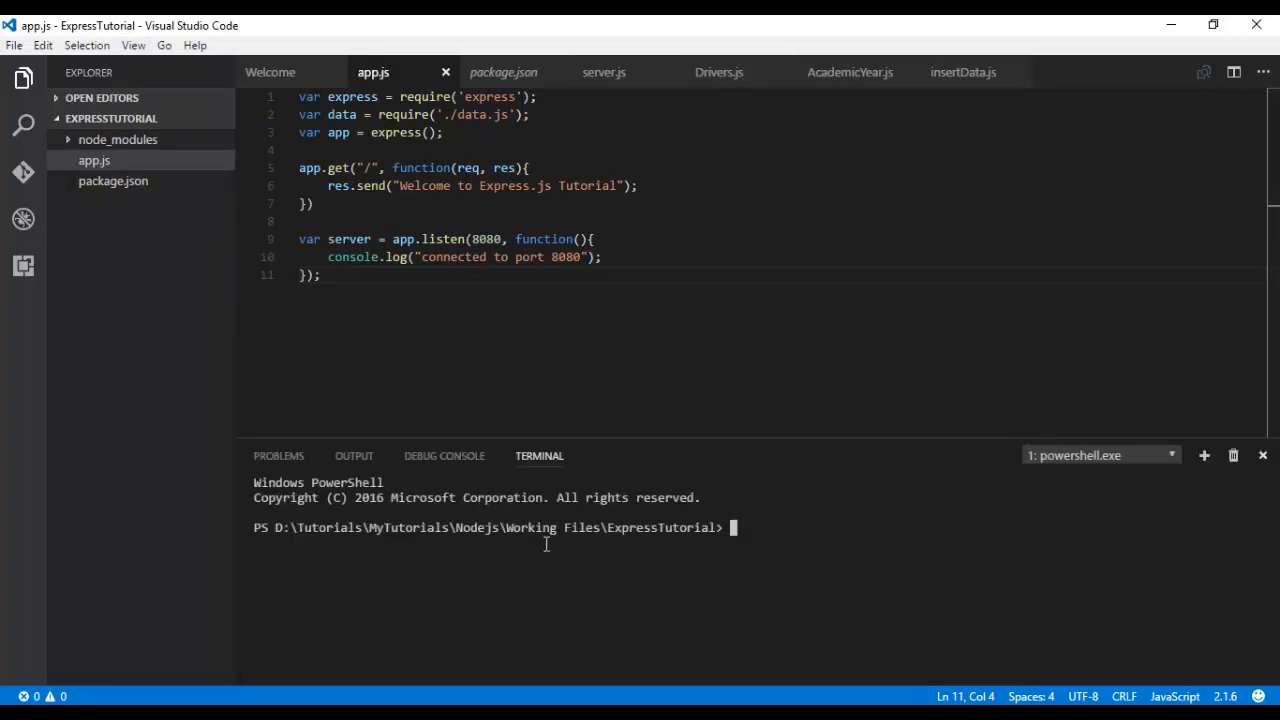
pyautogui.write('npm')
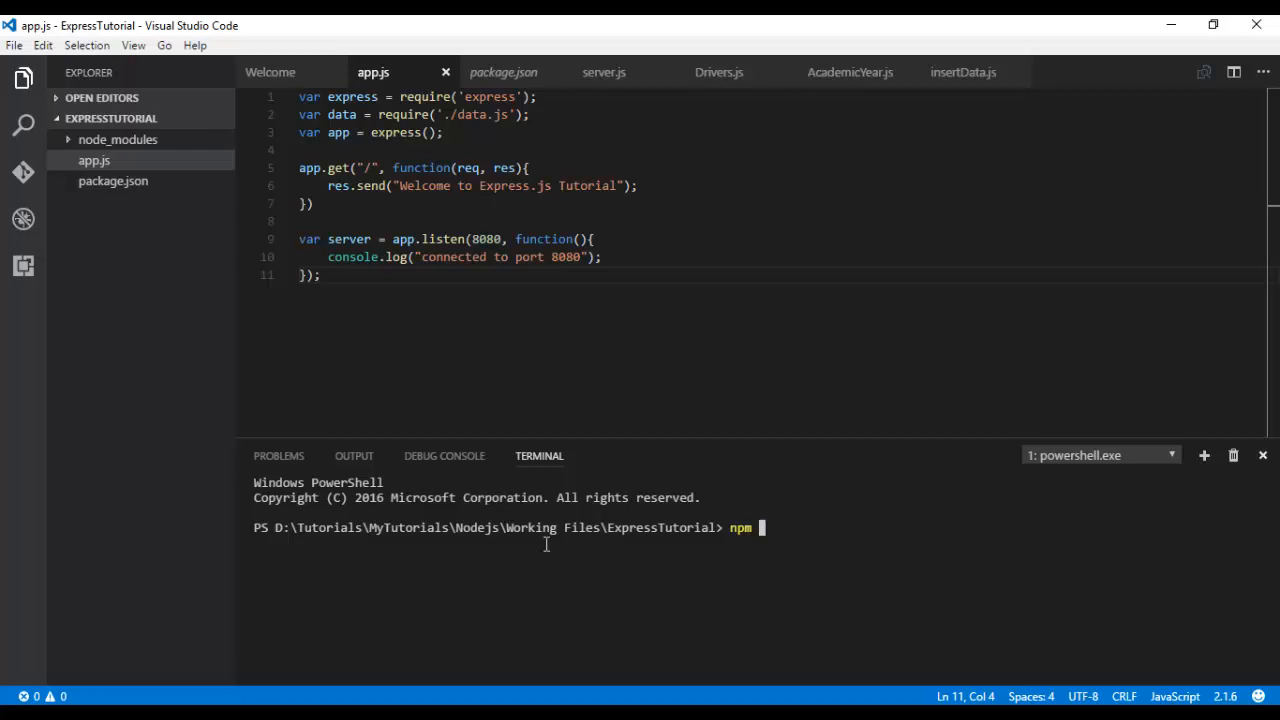
pyautogui.write('install mys')
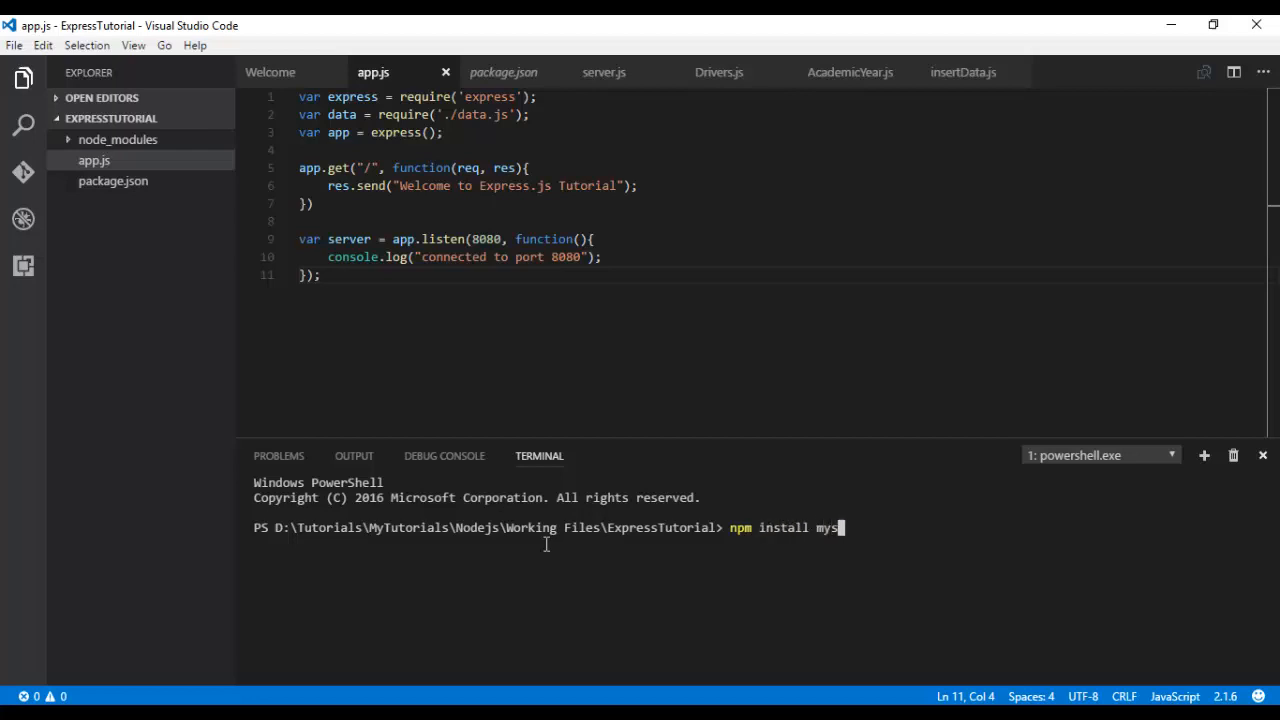
pyautogui.write('ql')
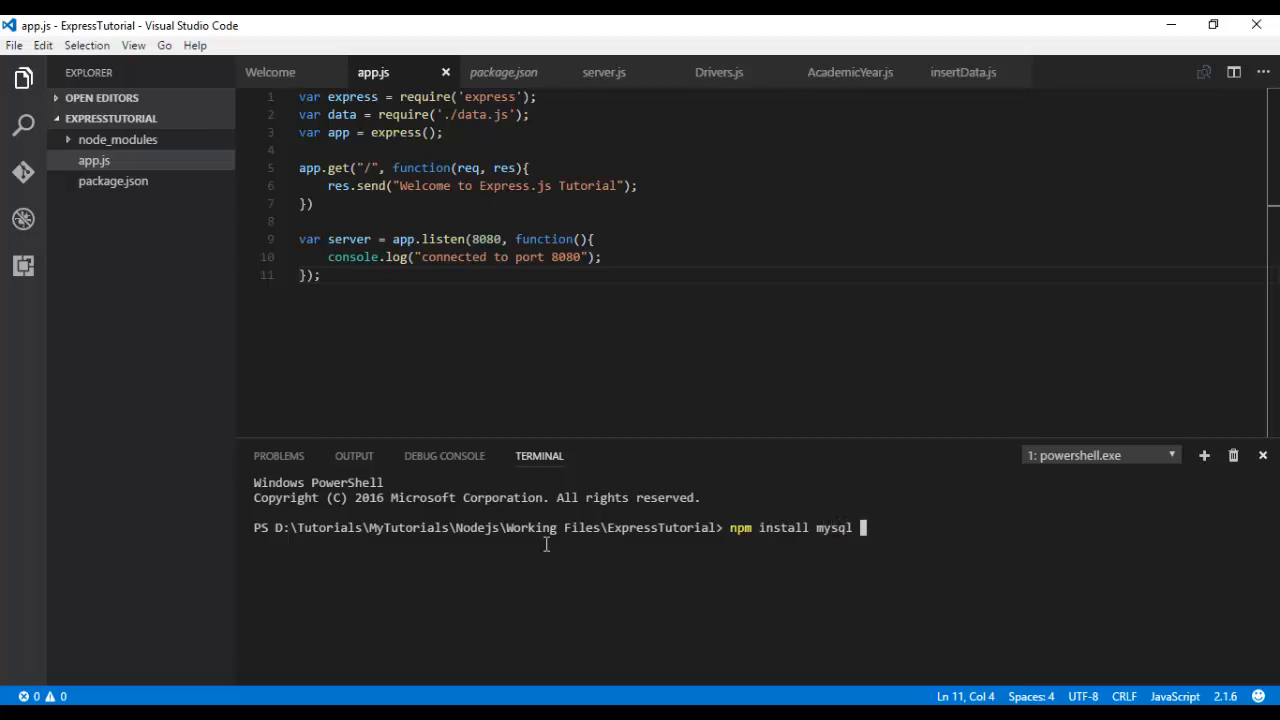
pyautogui.write('--save')
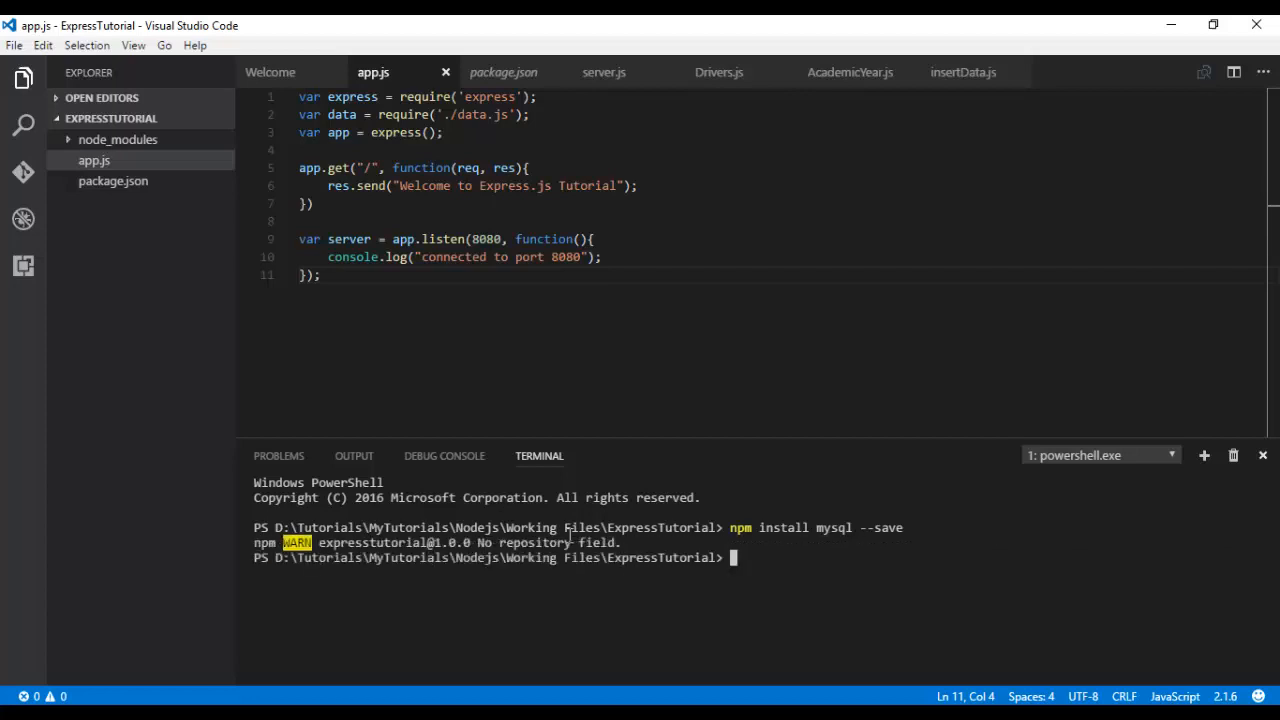
pyautogui.moveTo(252, 274)
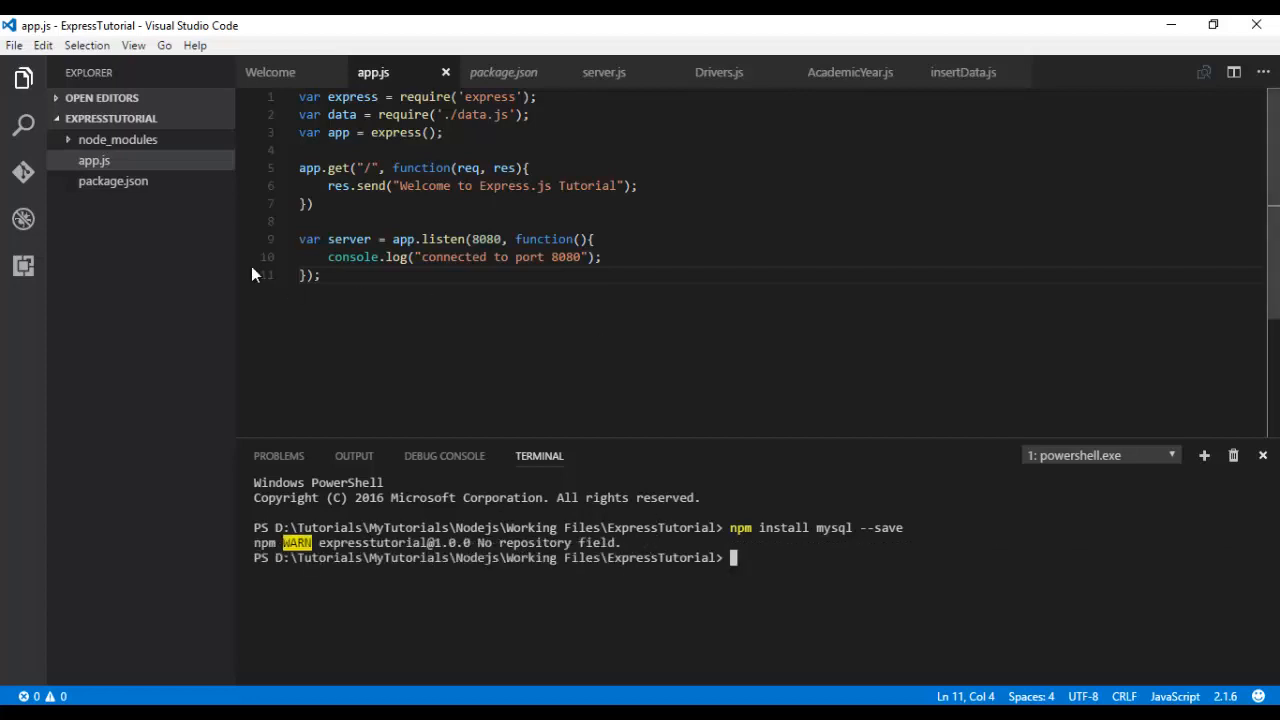
# Confirm mysql ^2.14.1 is listed in package.json, then create a new mySql.js file
pyautogui.click(112, 180)
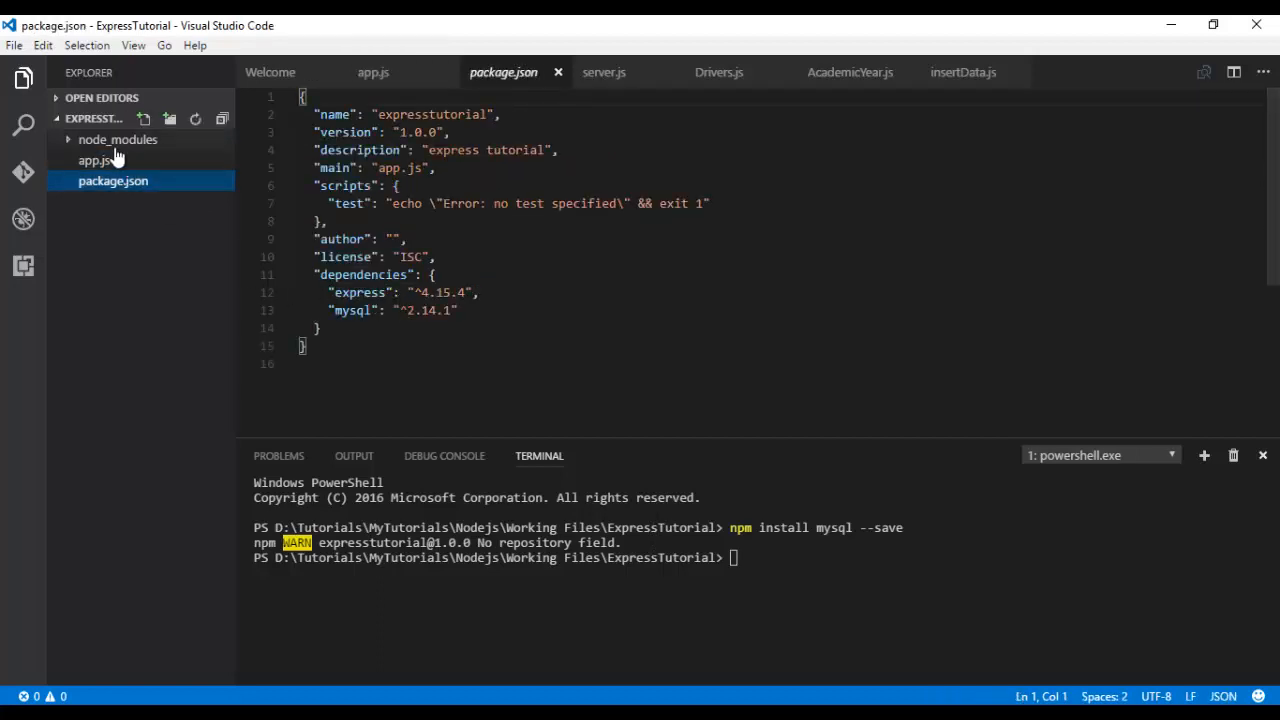
pyautogui.click(94, 160)
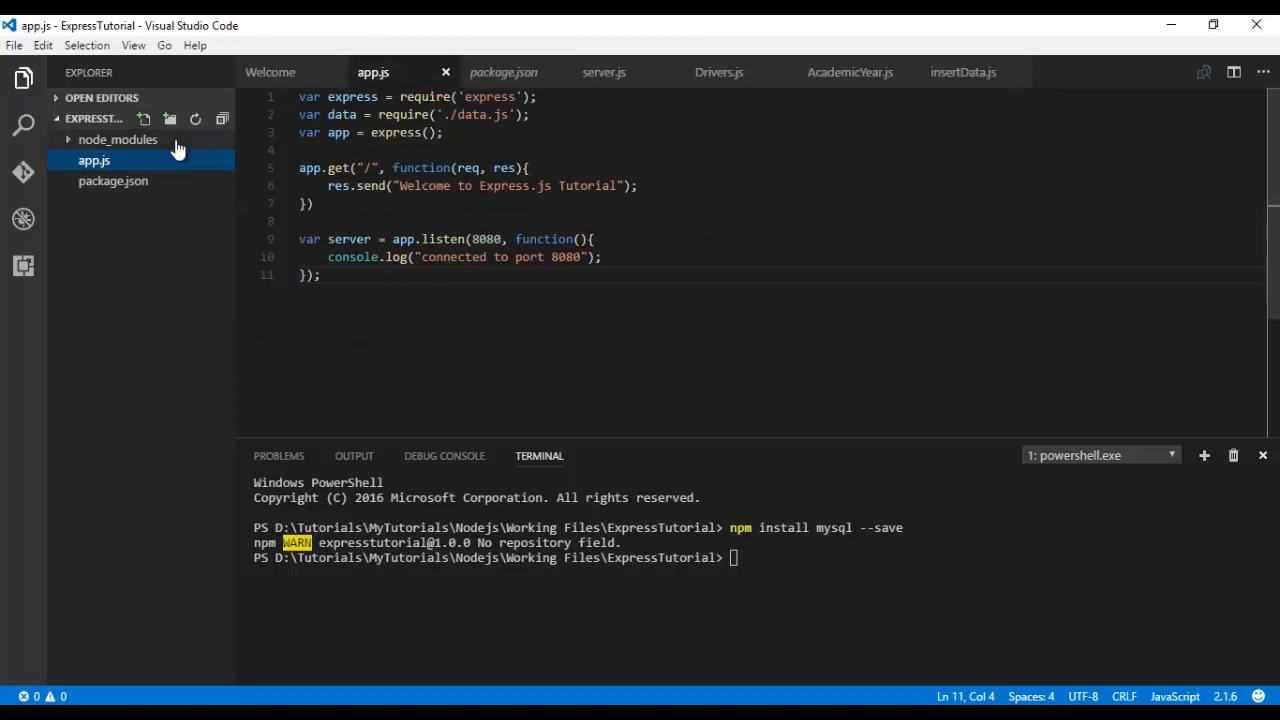
pyautogui.click(144, 120)
pyautogui.write('mySql.js')
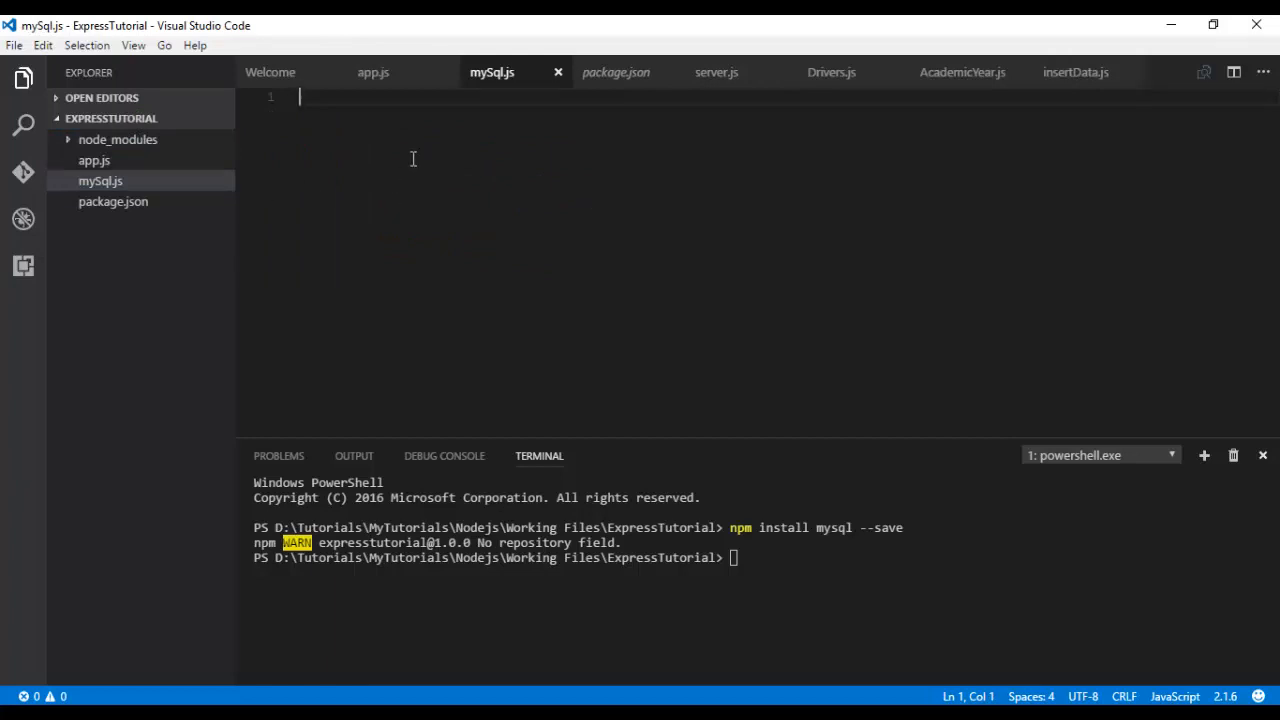
# Require mysql and start var connection = mySql.createConnection(...) in mySql.js
pyautogui.write('var mys')
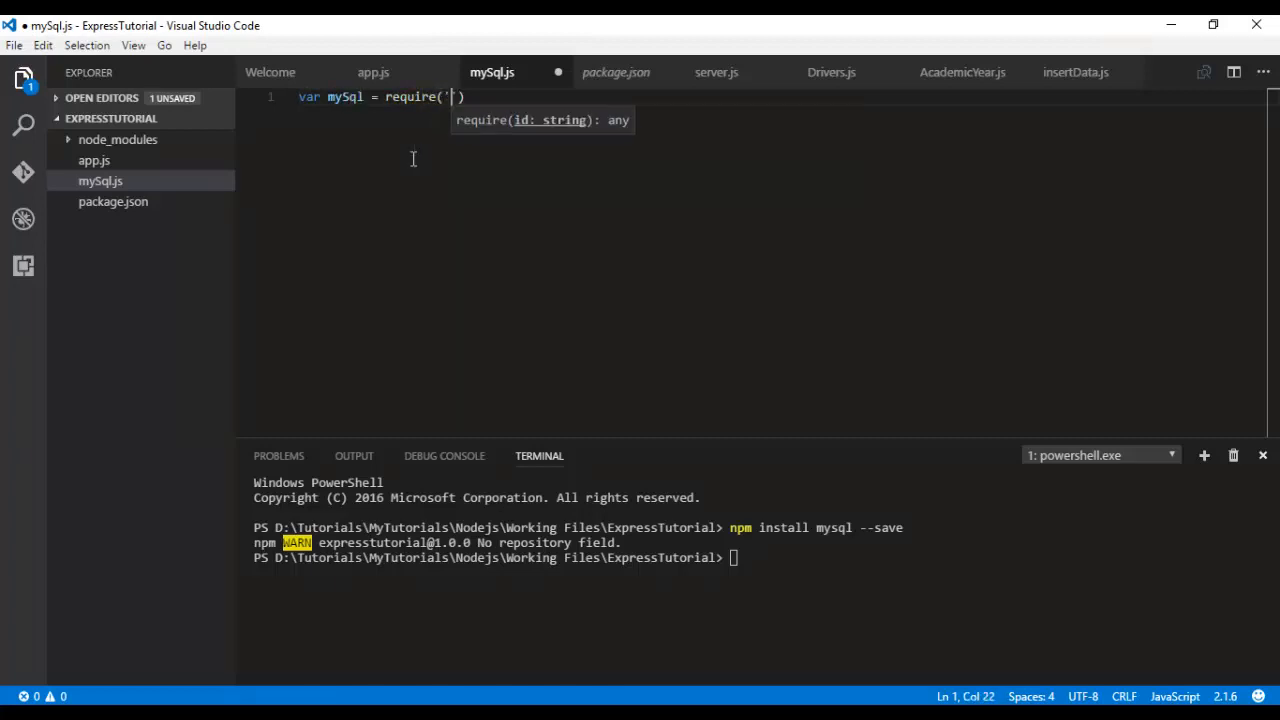
pyautogui.write('mysql')
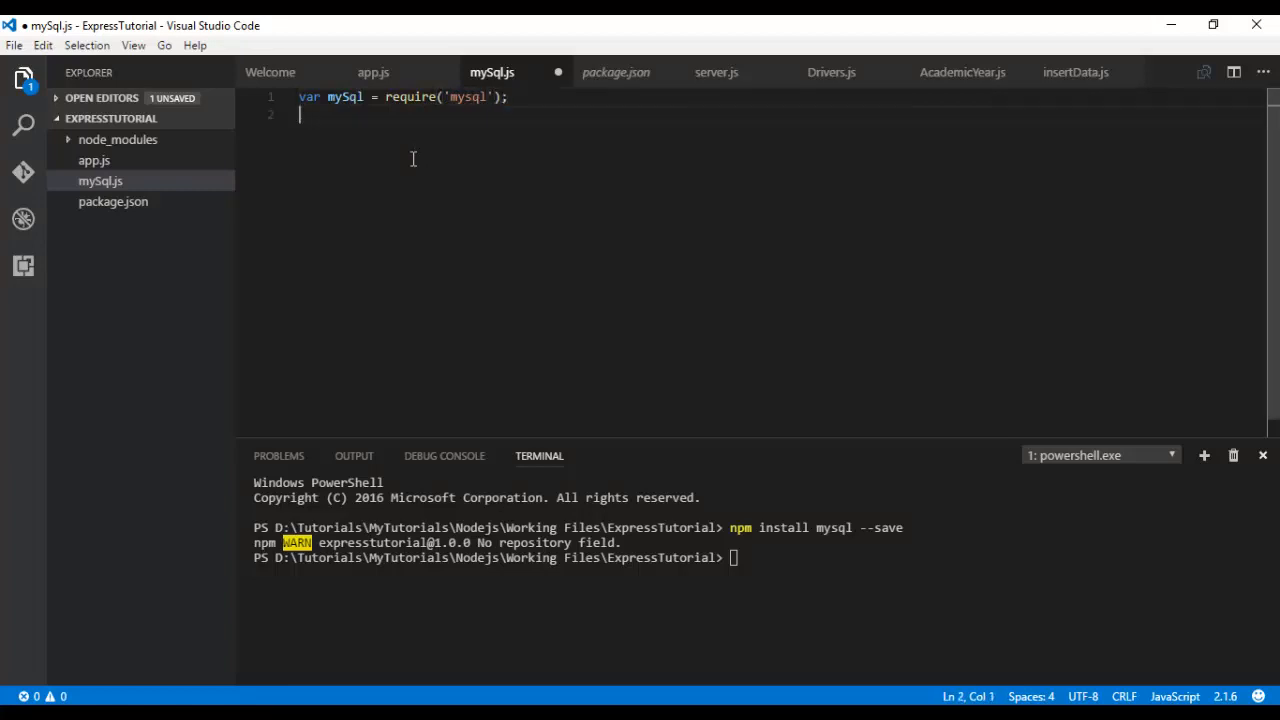
pyautogui.write('var con')
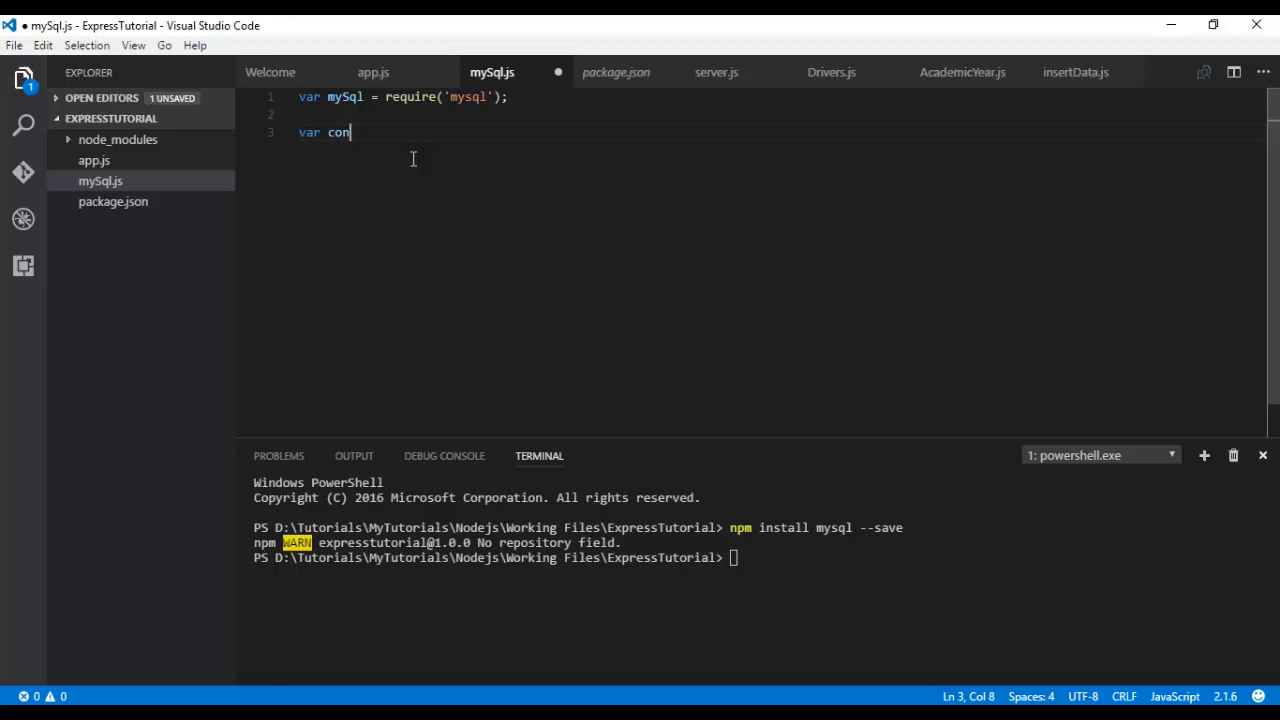
pyautogui.write('nection = mySql.createConnection')
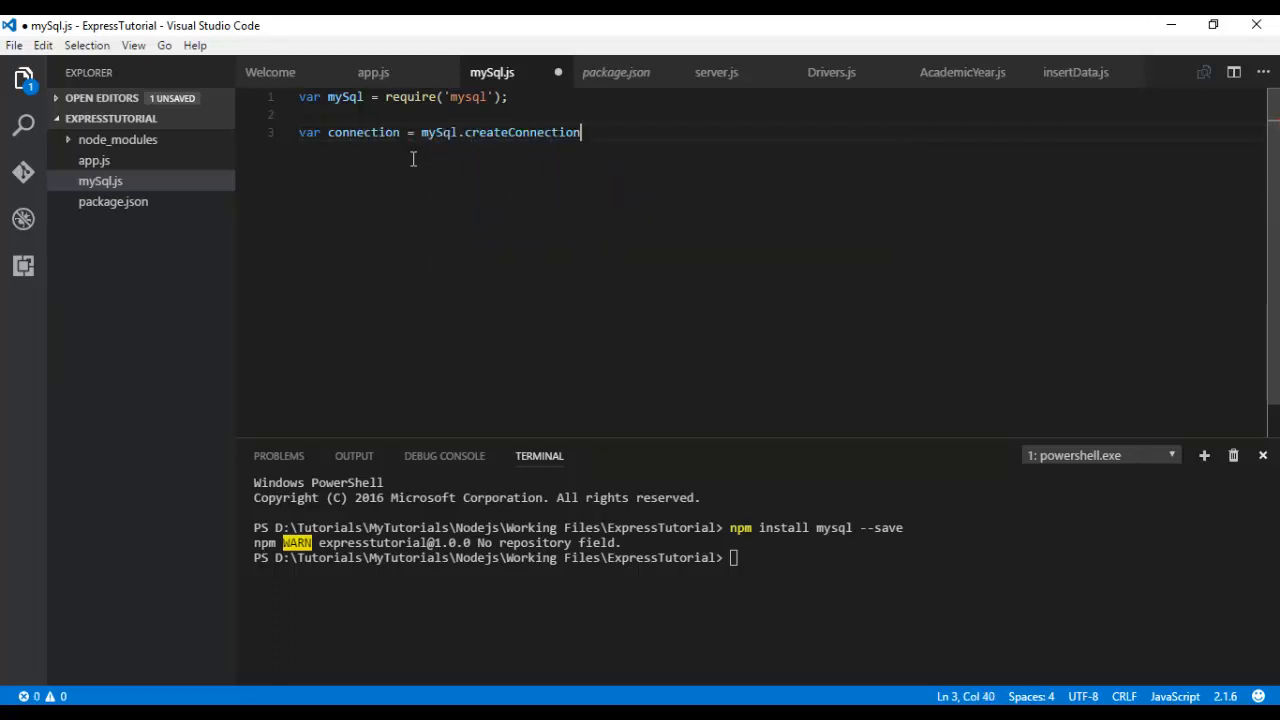
pyautogui.write('(')
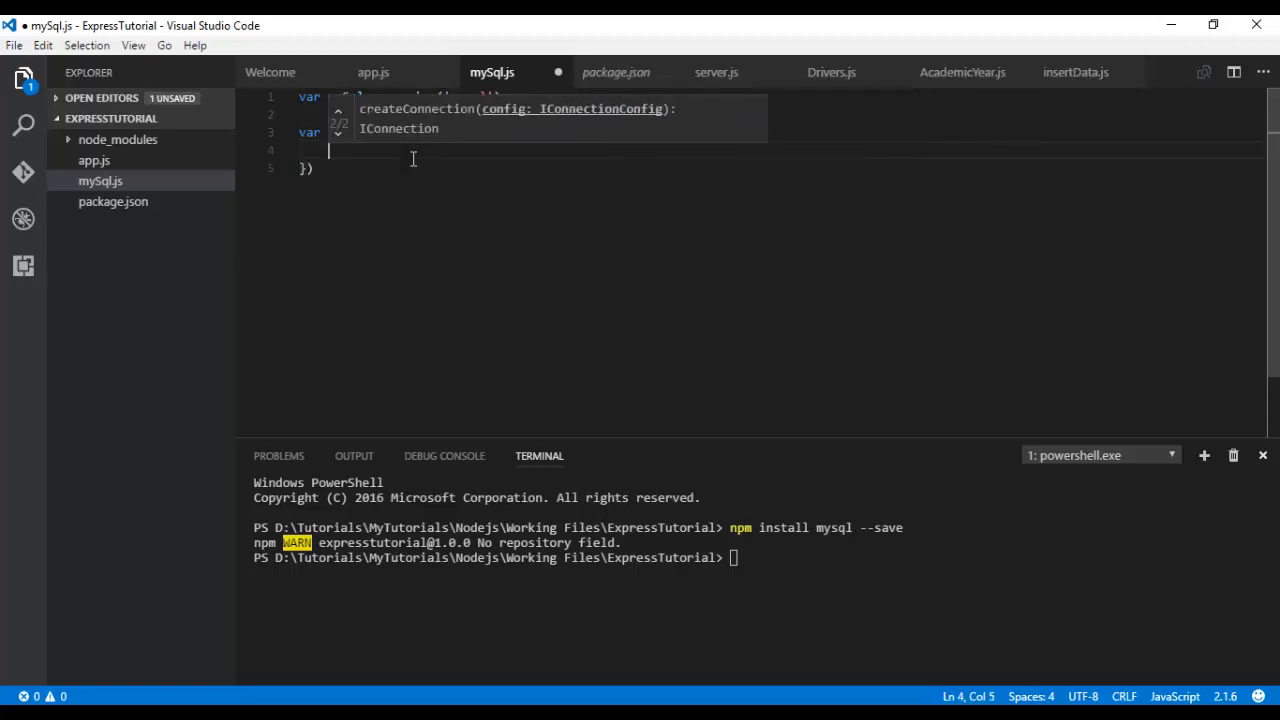
pyautogui.write('h')
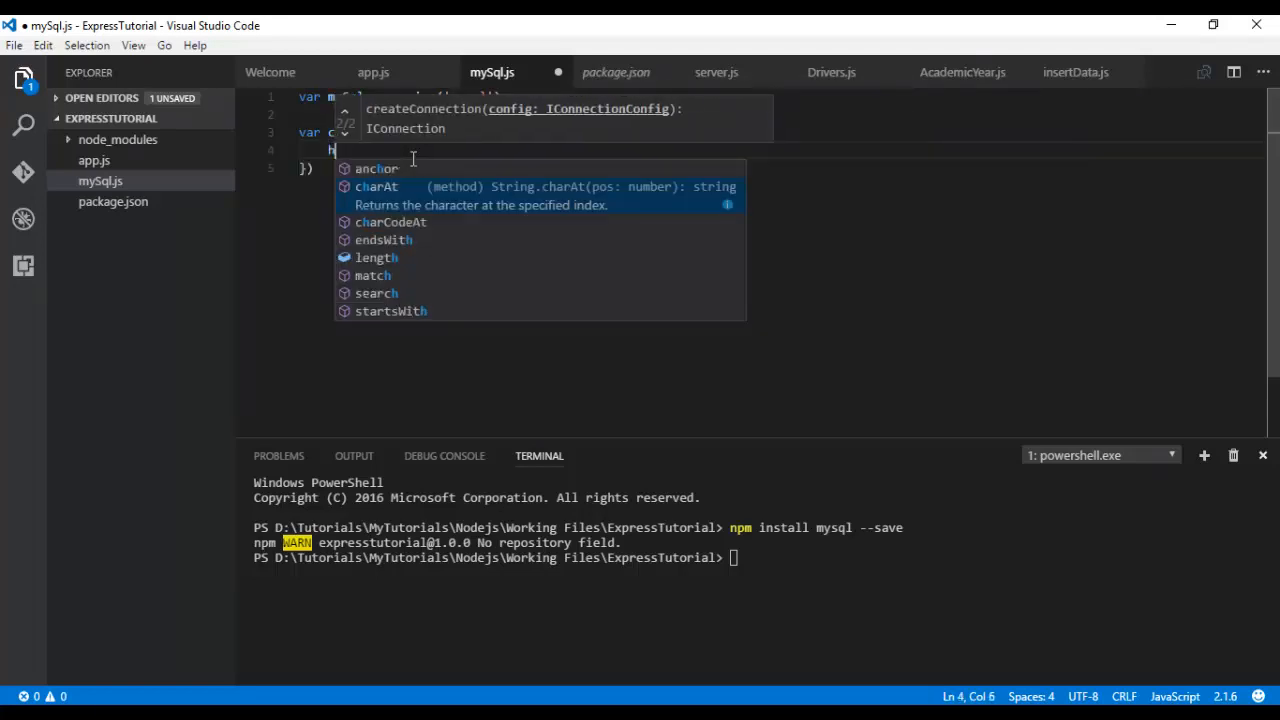
pyautogui.write("ost: ''")
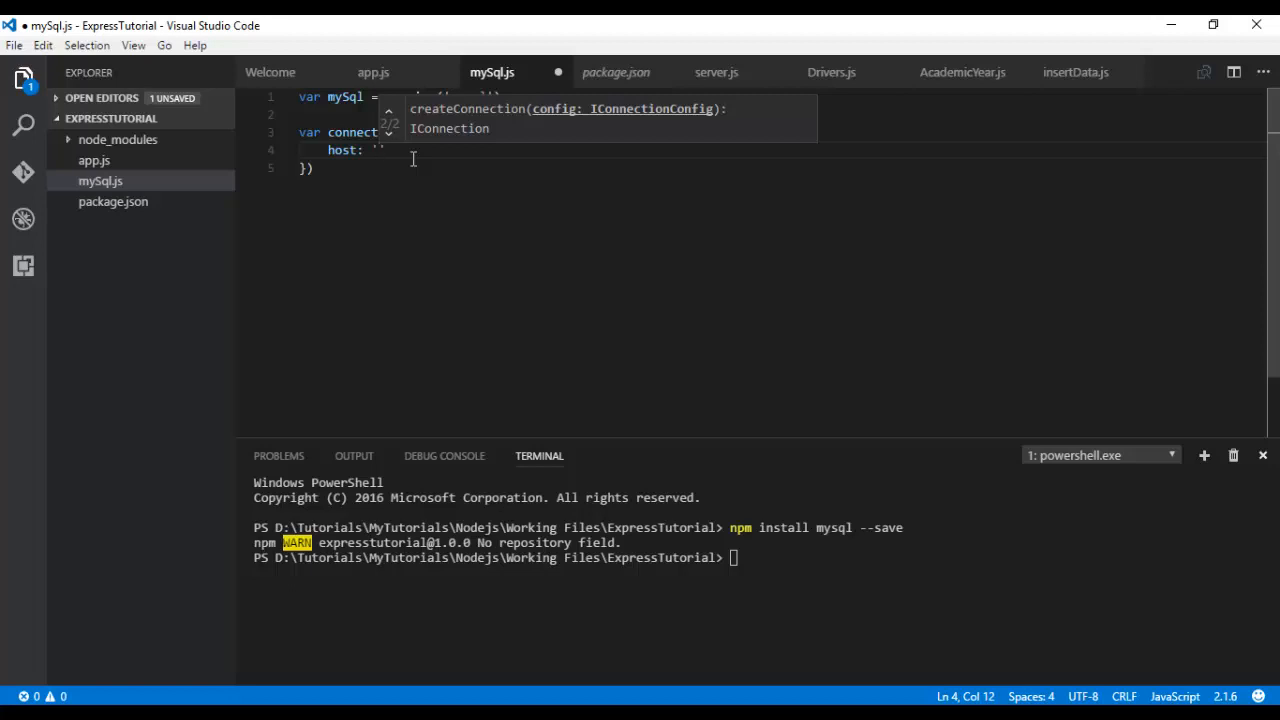
pyautogui.write('loc')
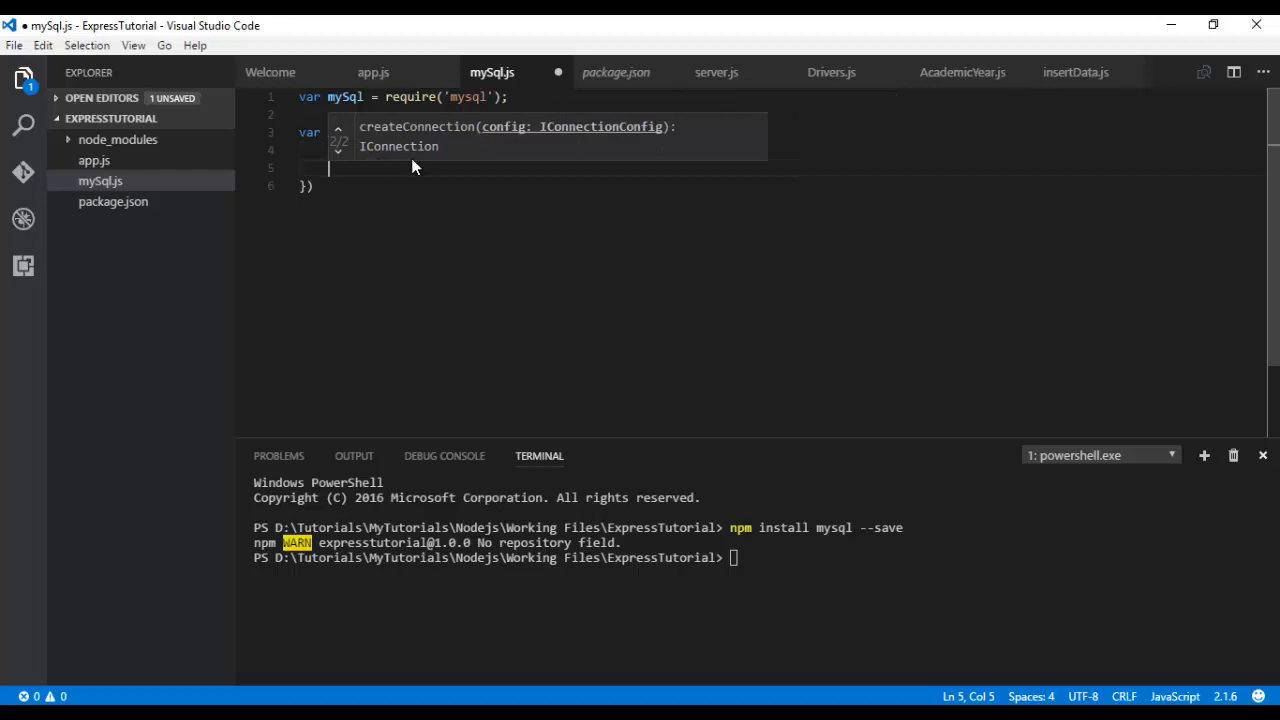
pyautogui.write('connecti')
pyautogui.write("user: 'u")
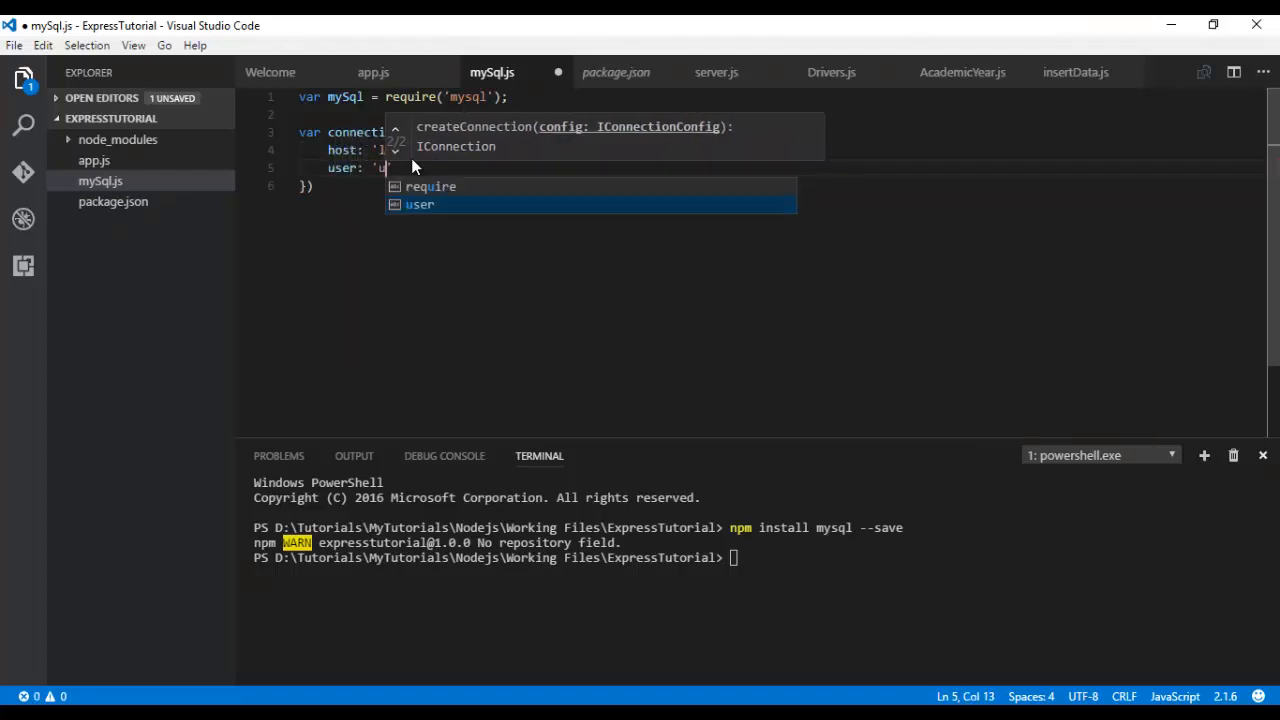
pyautogui.write('oot')
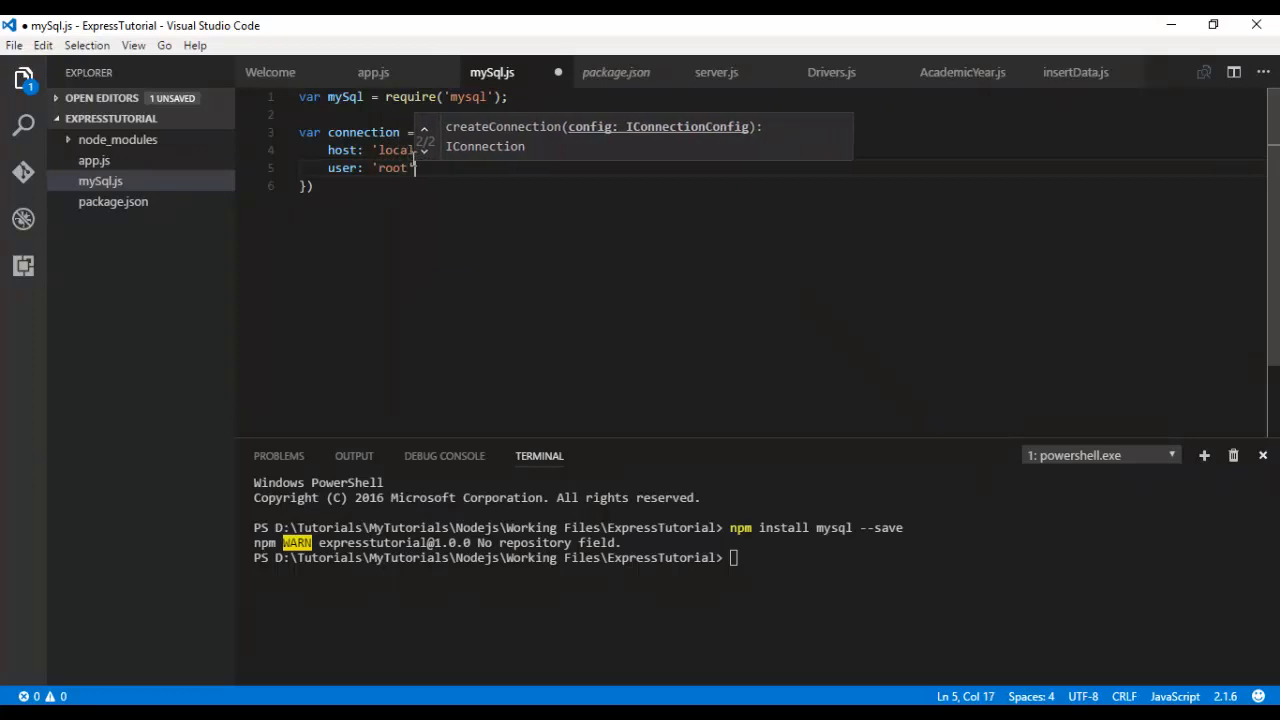
pyautogui.write("password: 'ro")
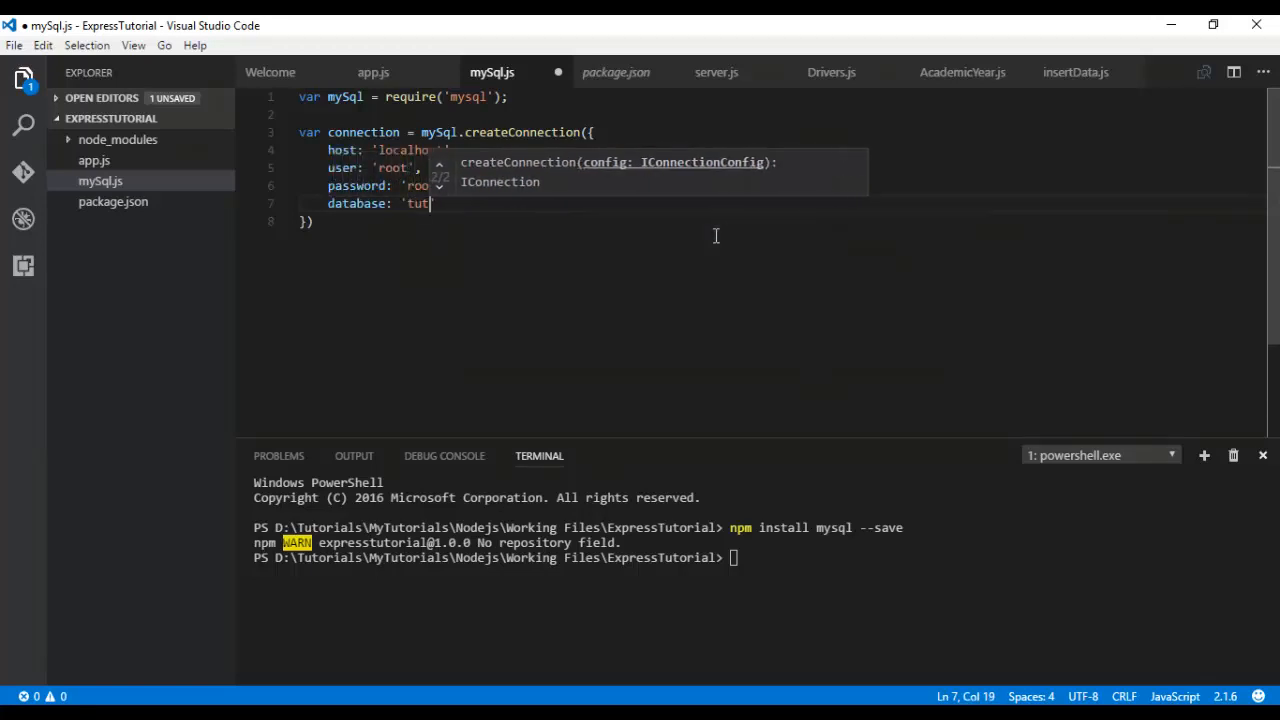
pyautogui.write('orial')
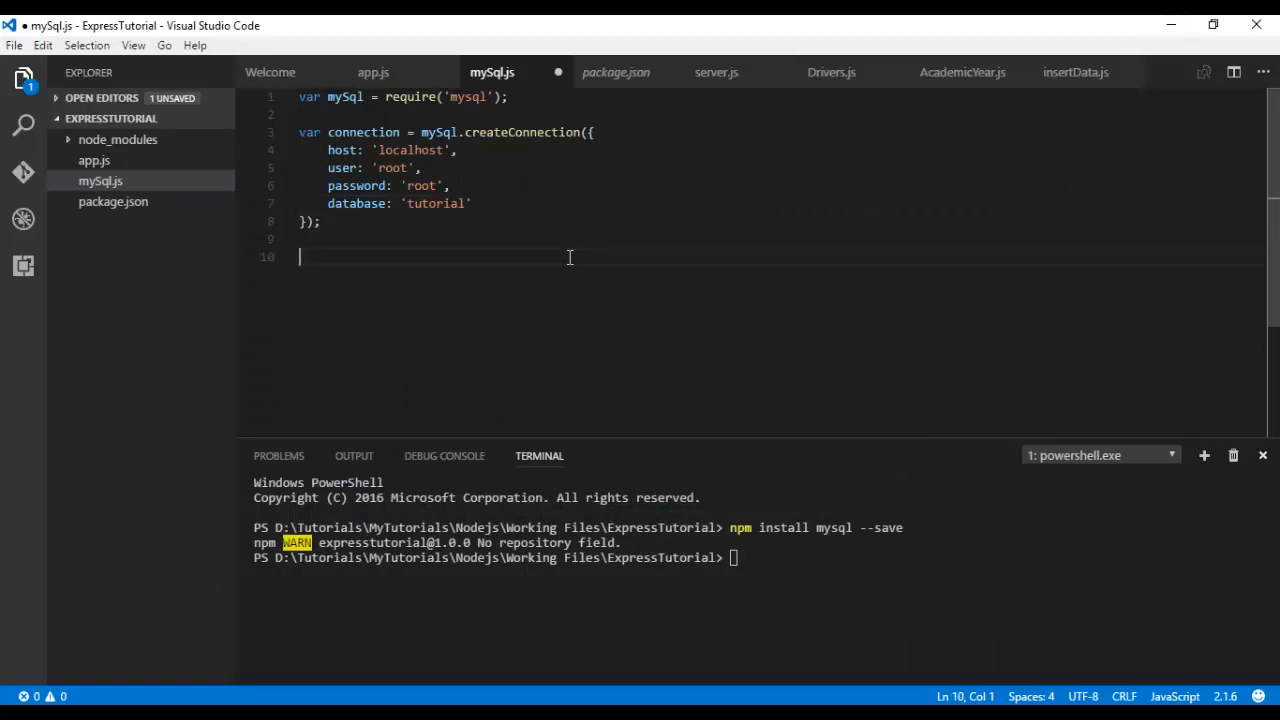
# Write connection.connect callback that throws err and logs "connected to database"
pyautogui.write('connection.connect')
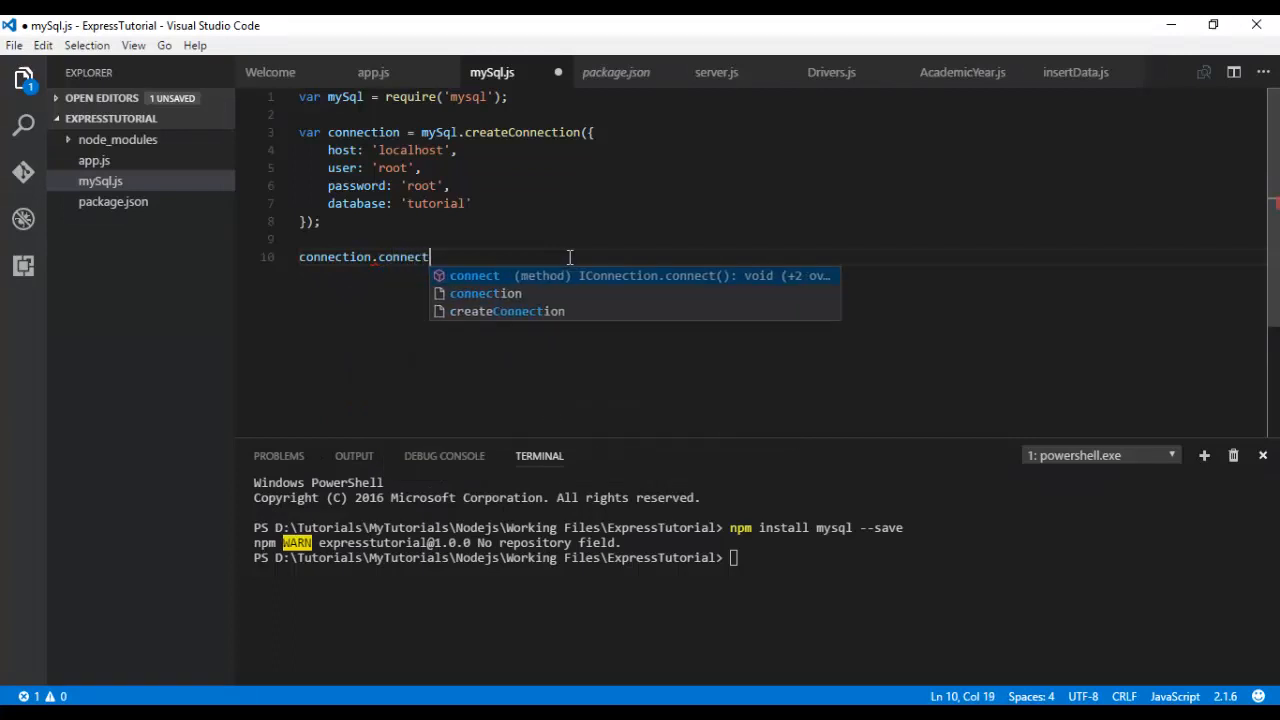
pyautogui.write('(function')
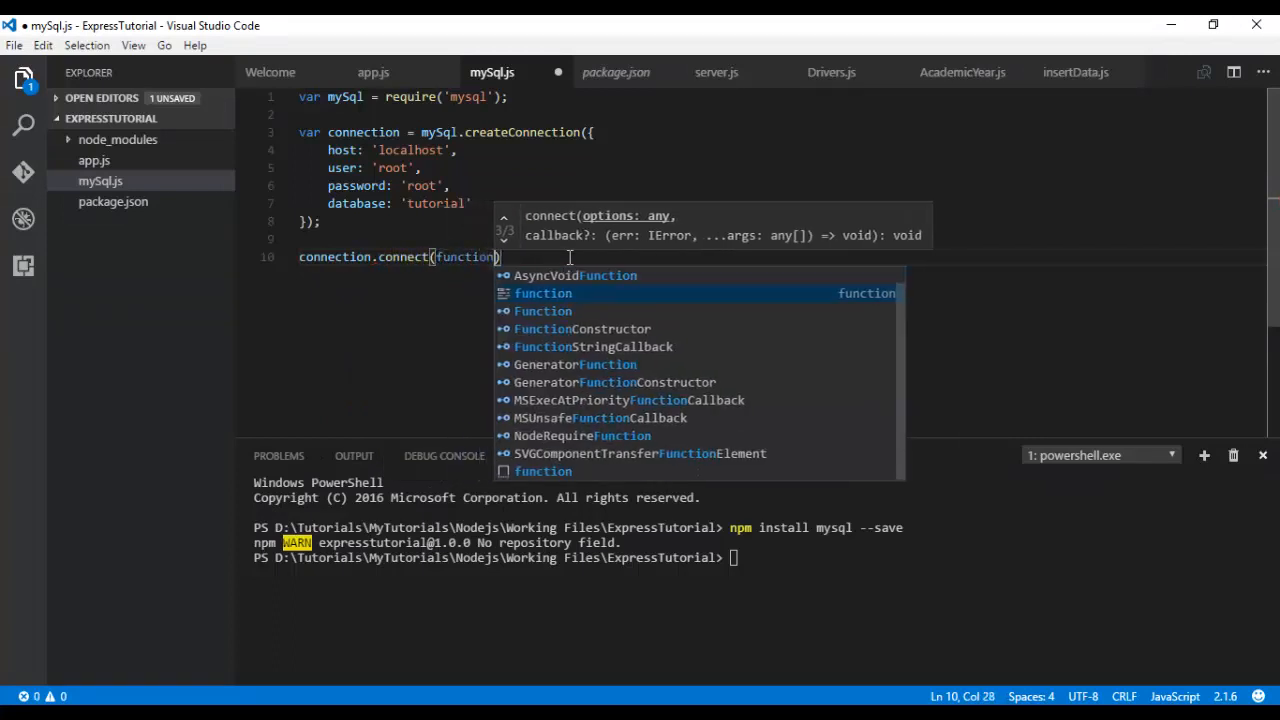
pyautogui.write('err){')
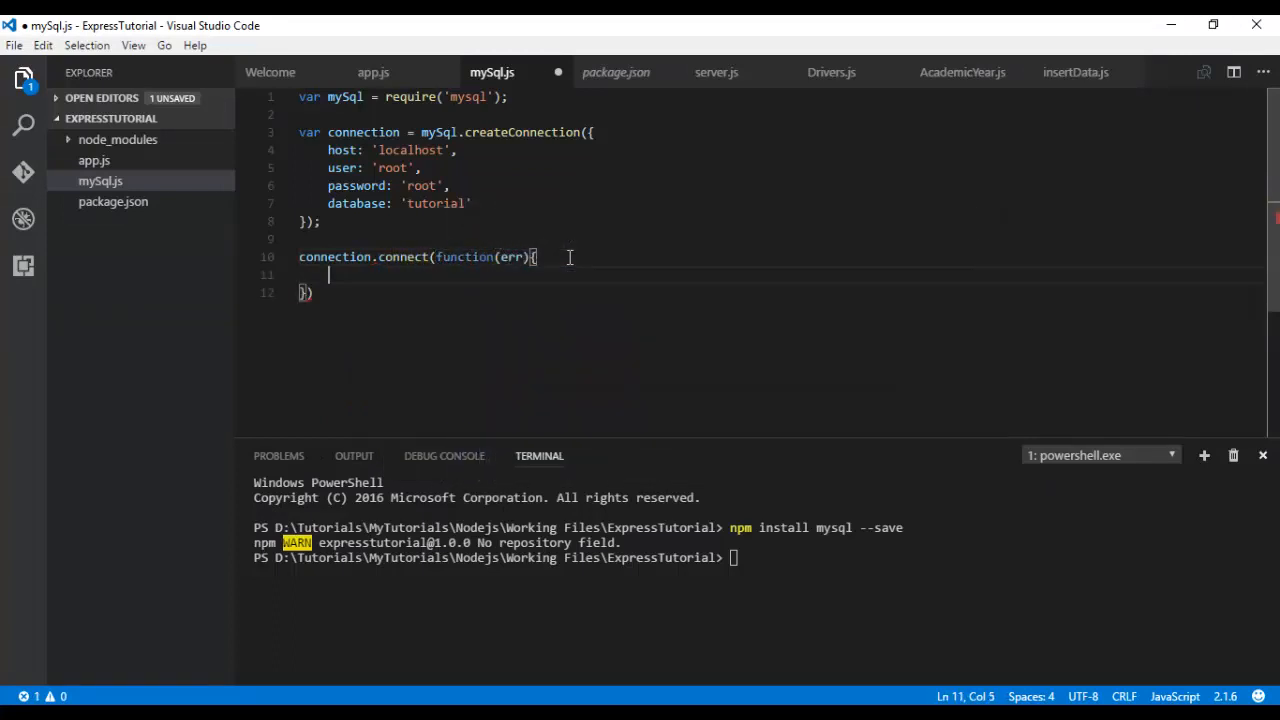
pyautogui.write('if(err')
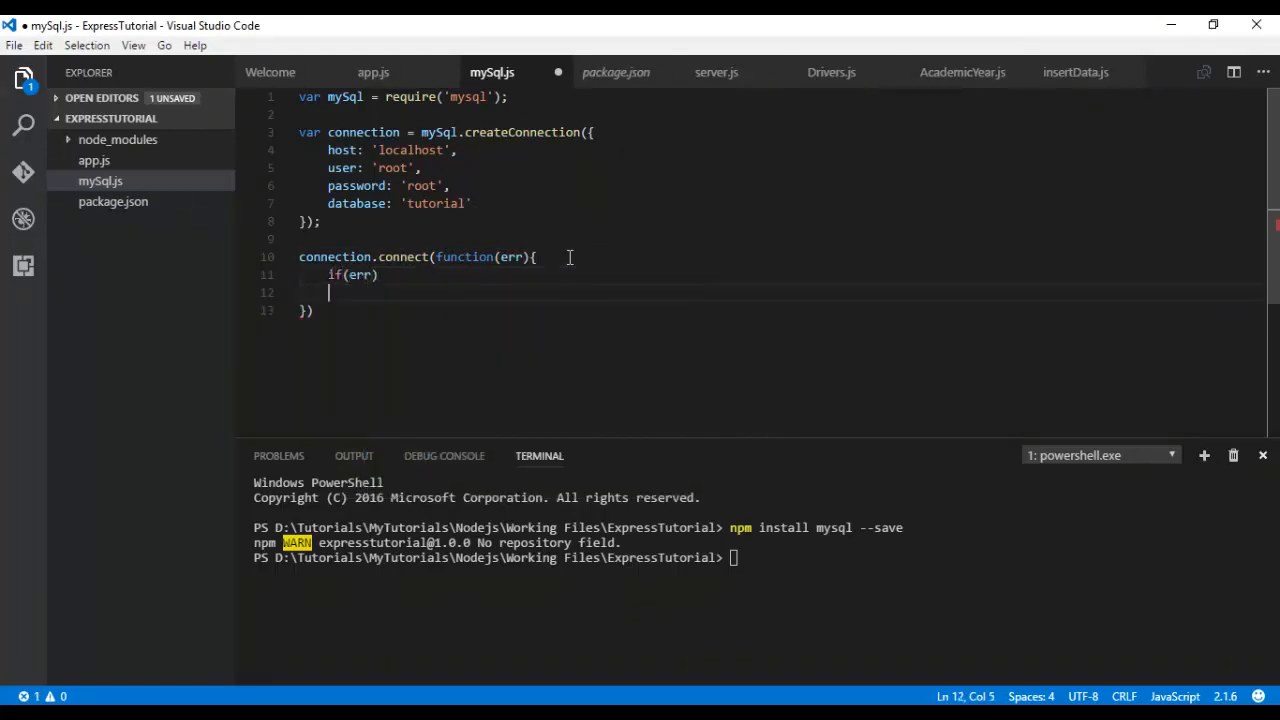
pyautogui.write('throw err')
pyautogui.write('console.log("')
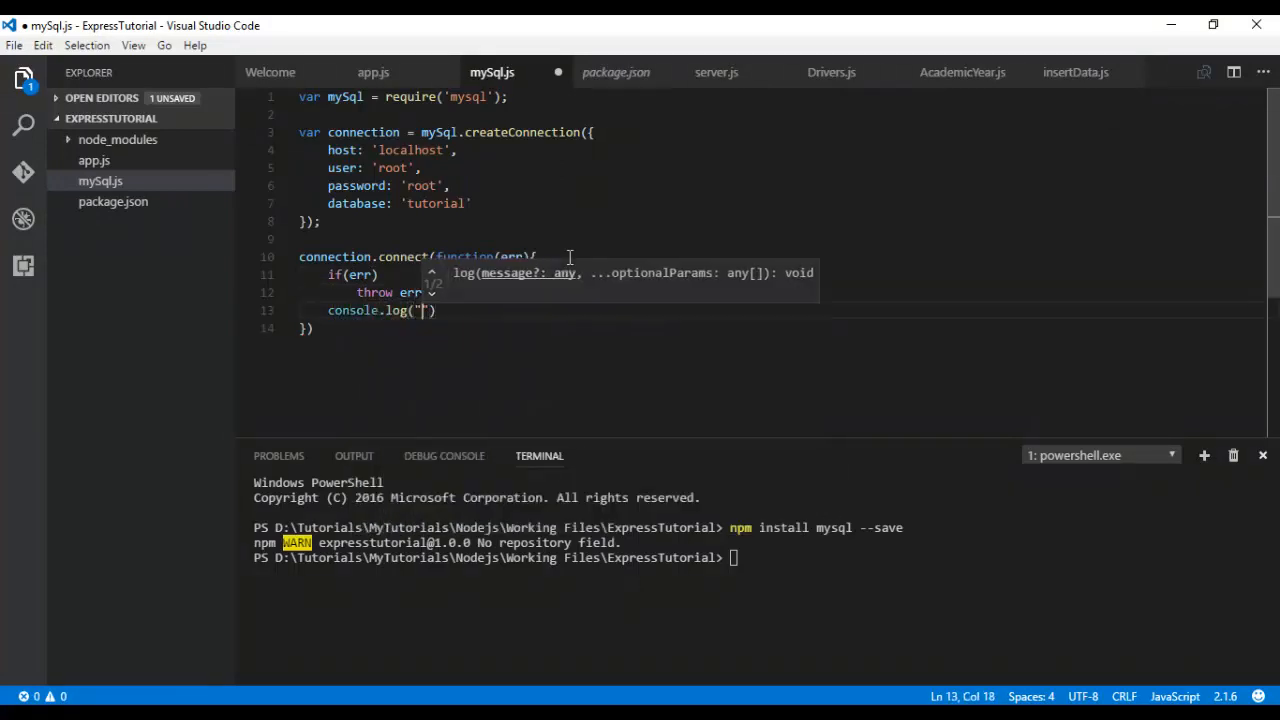
pyautogui.write('connected to database')
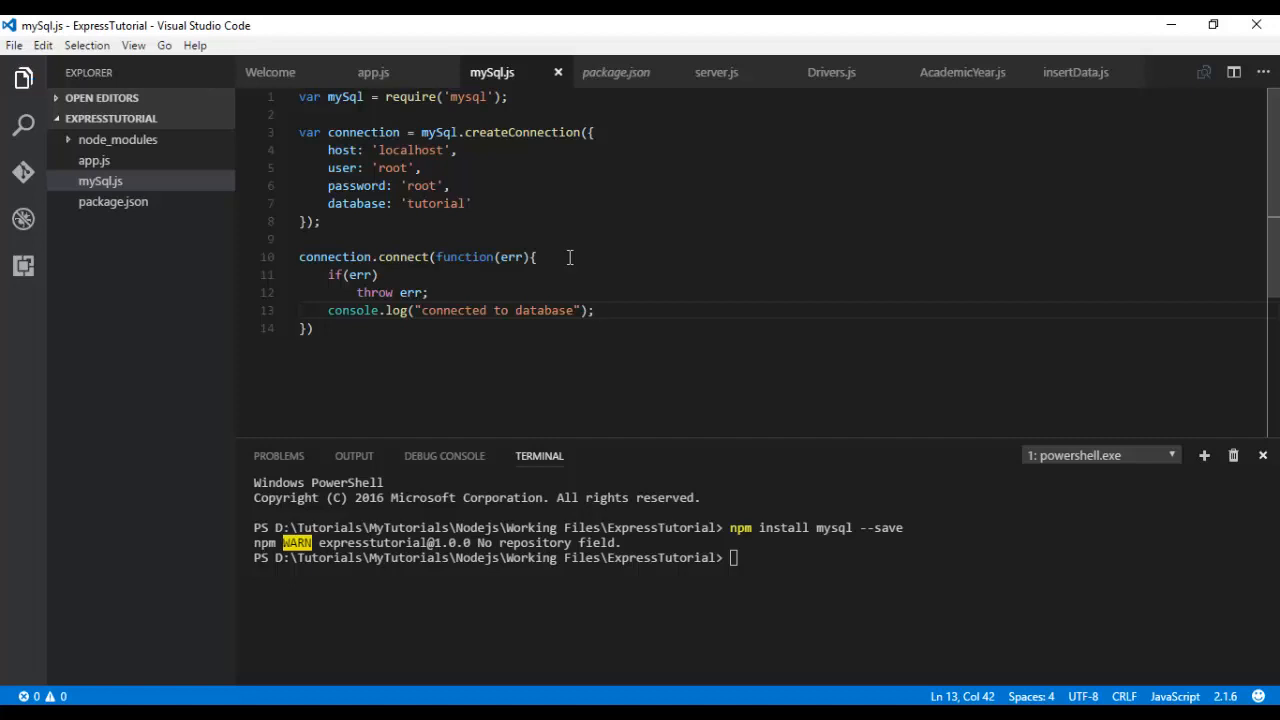
pyautogui.write(';')
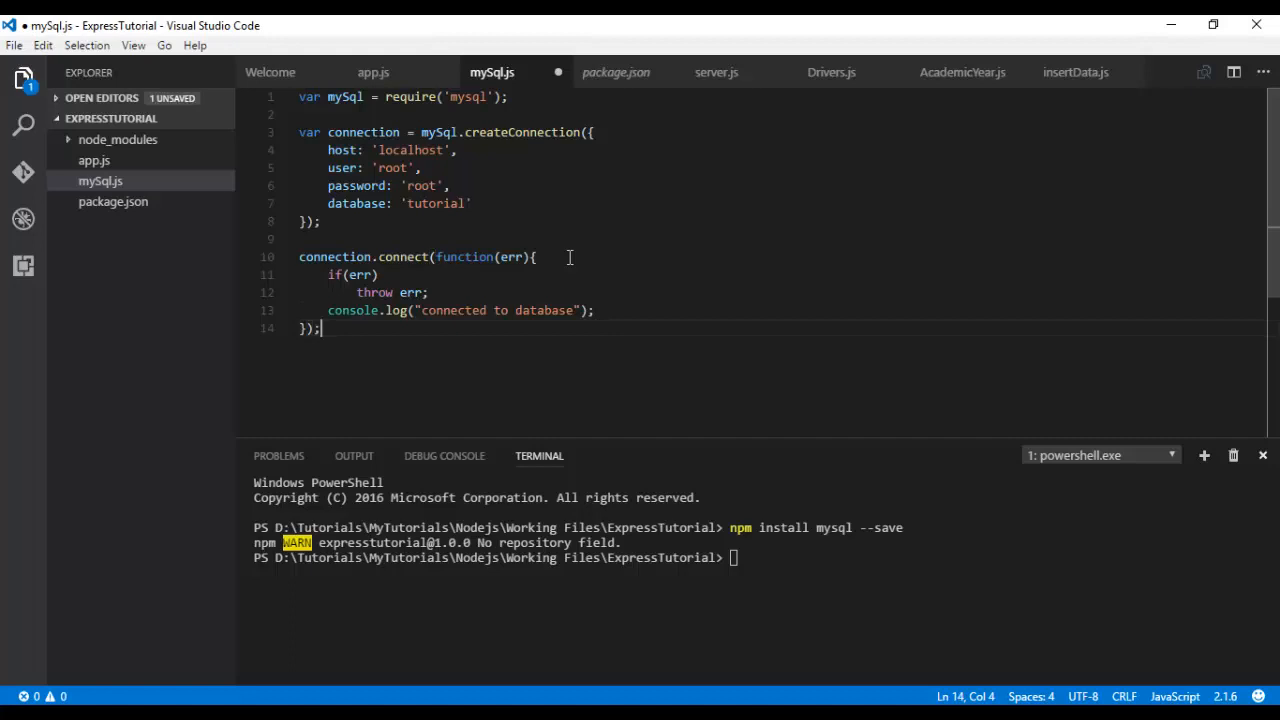
pyautogui.press('Enter')
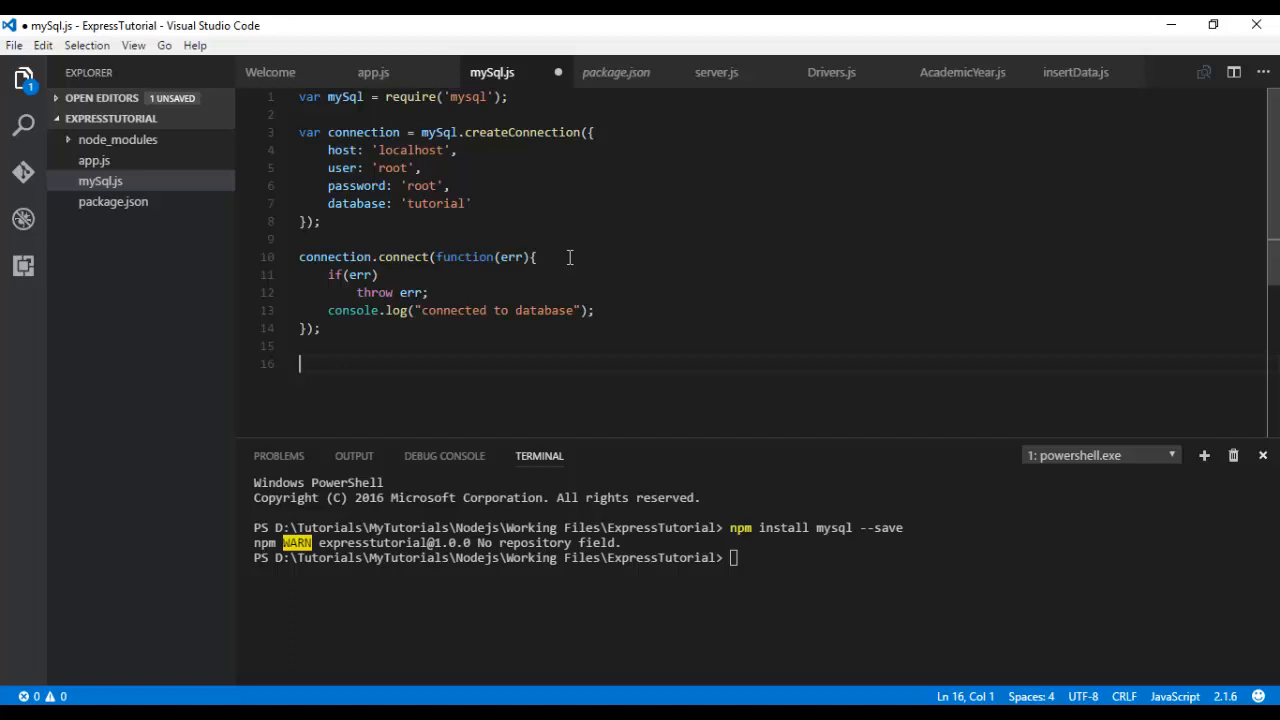
# End mySql.js with module.exports = connection; and save the file
pyautogui.write('module.e')
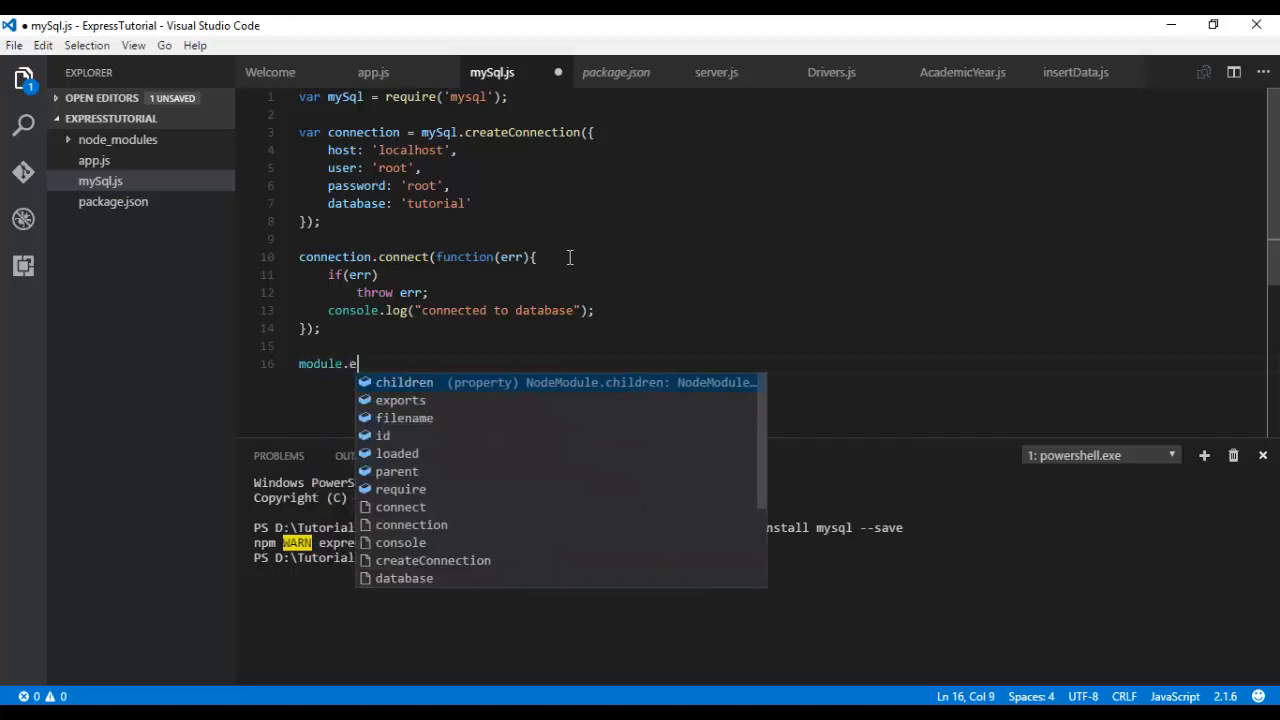
pyautogui.write('xports = con')
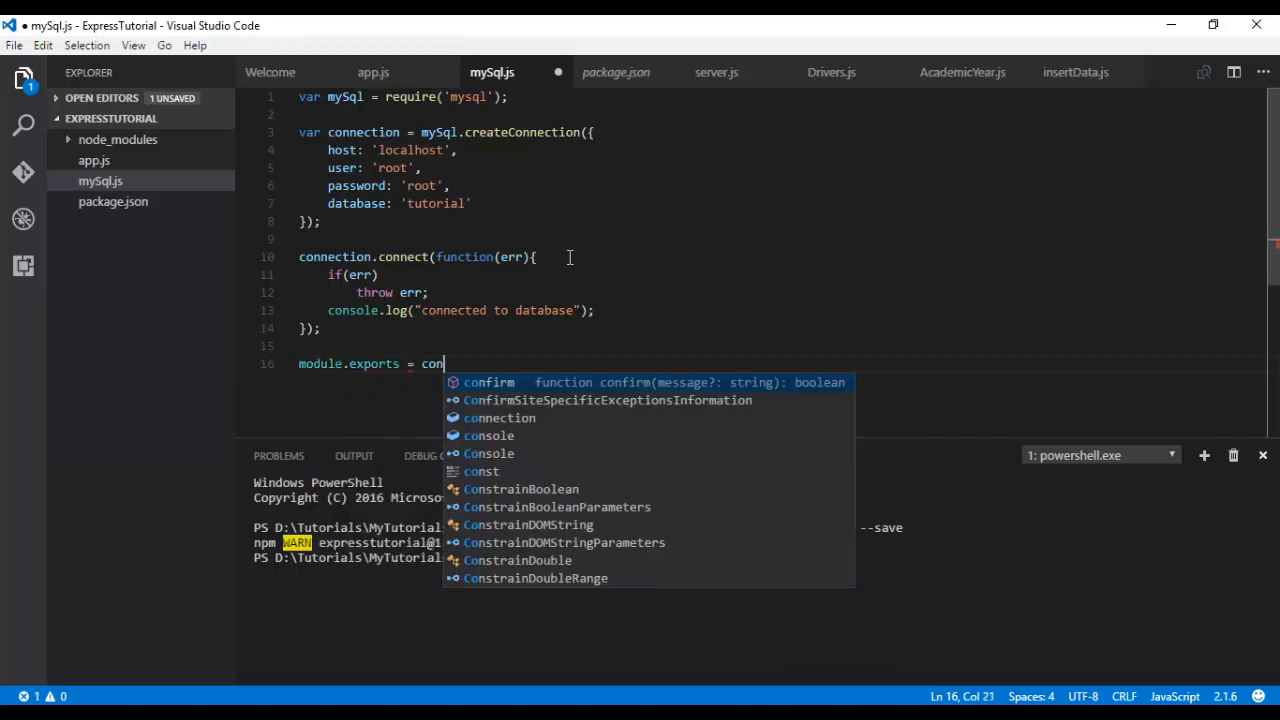
pyautogui.write('nection;')
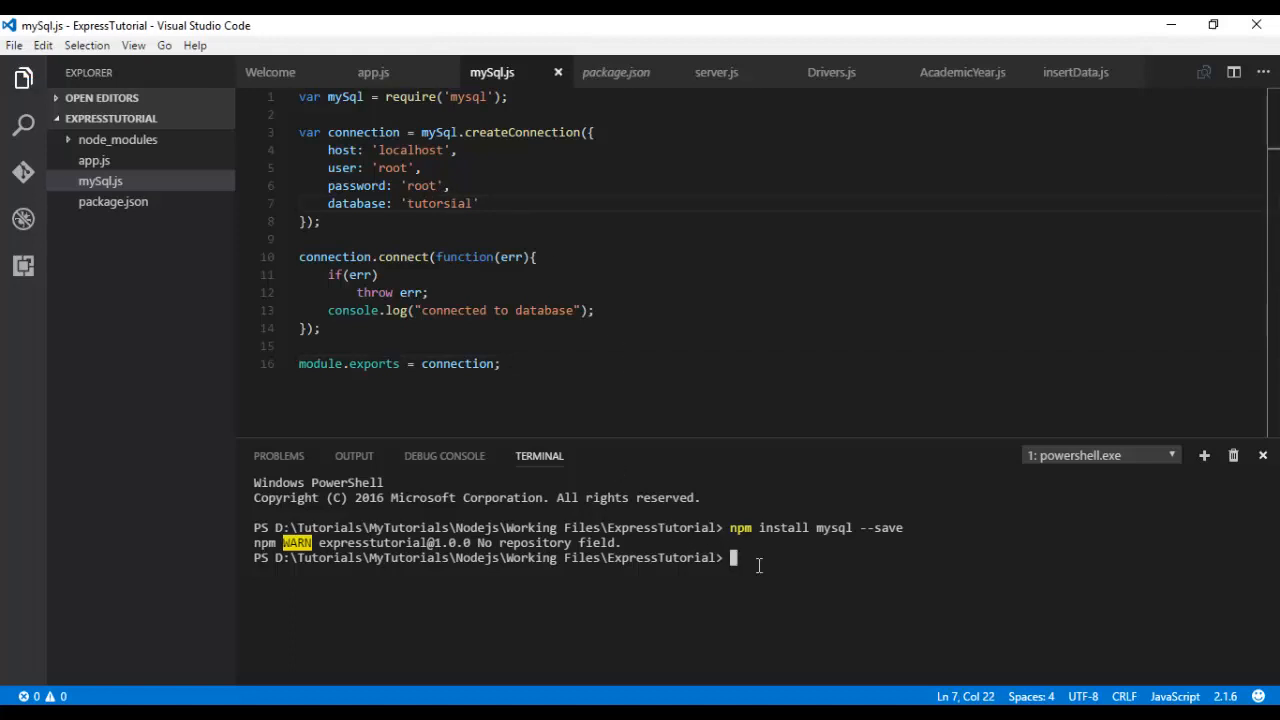
# Run node mySql.js so the terminal prints "connected to database"
pyautogui.write('node')
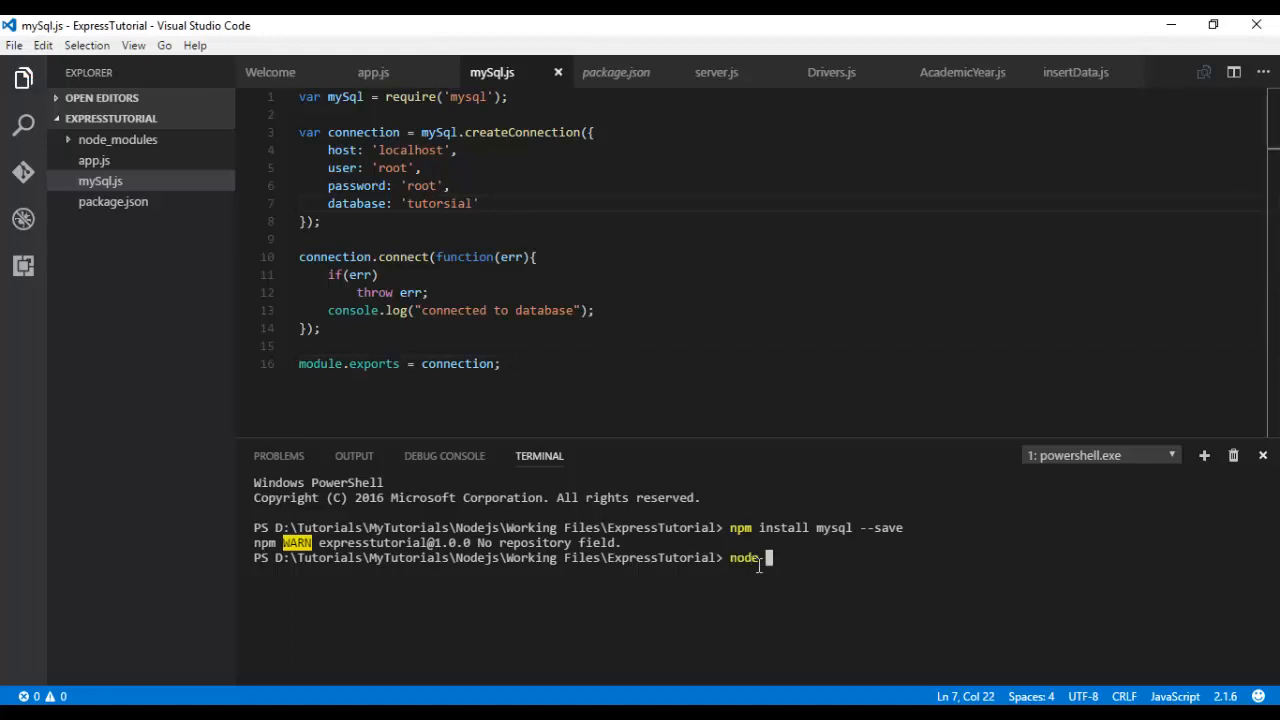
pyautogui.write('mySql.js')
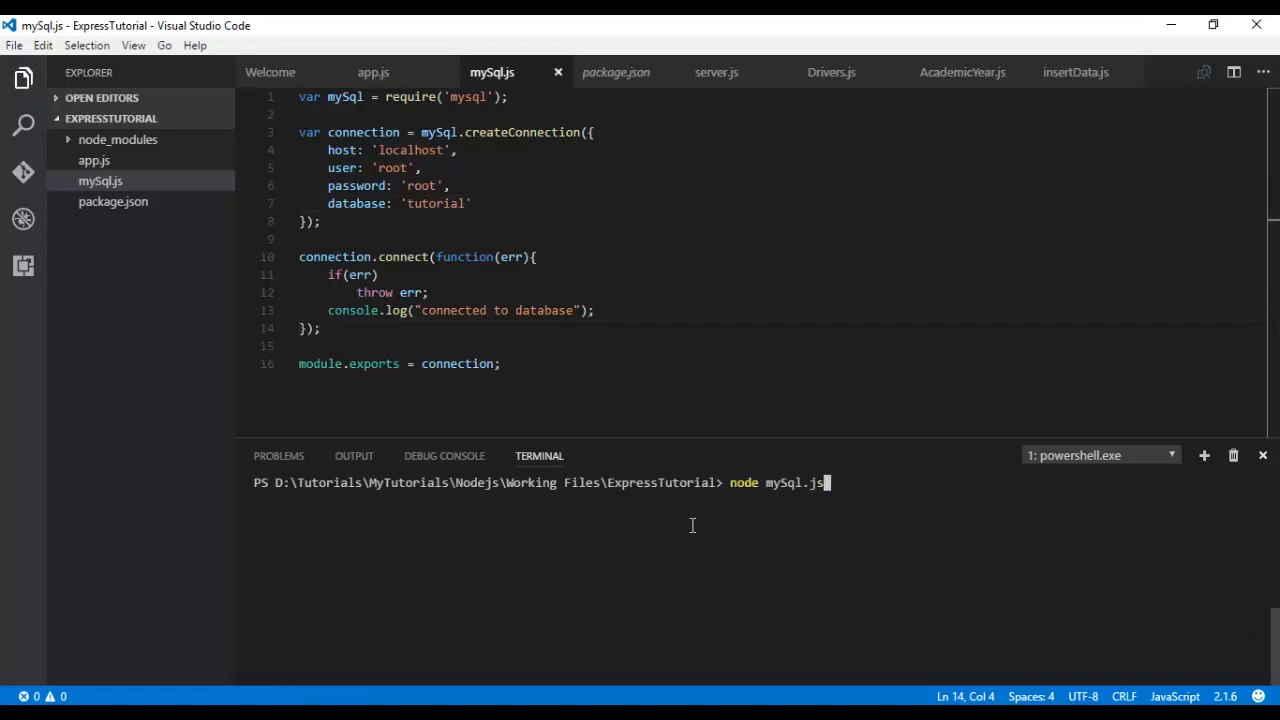
pyautogui.press('enter')
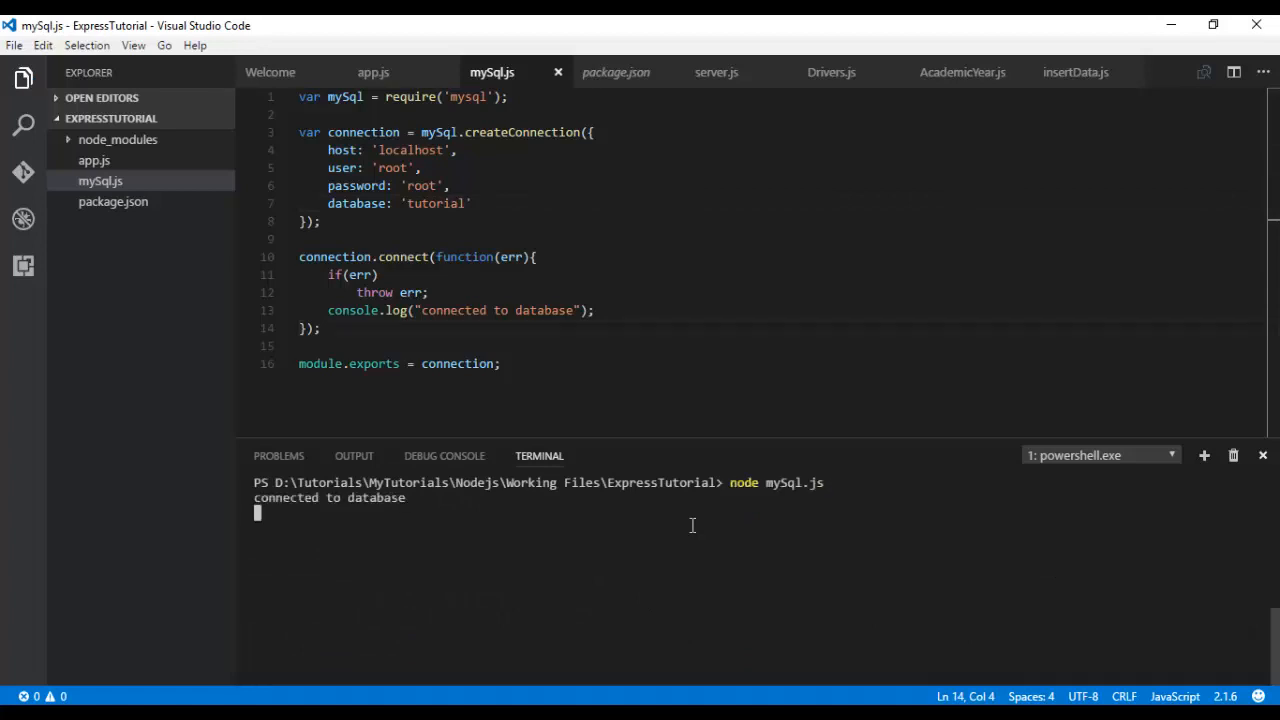
pyautogui.moveTo(668, 320)
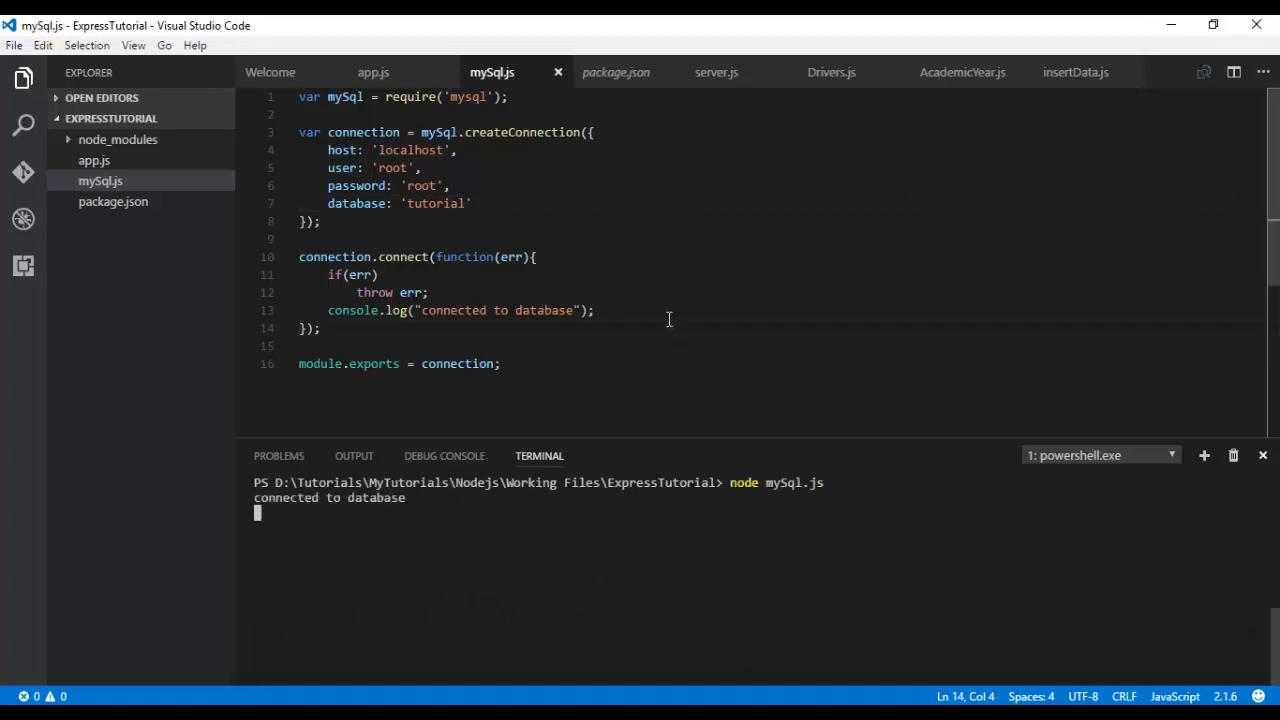